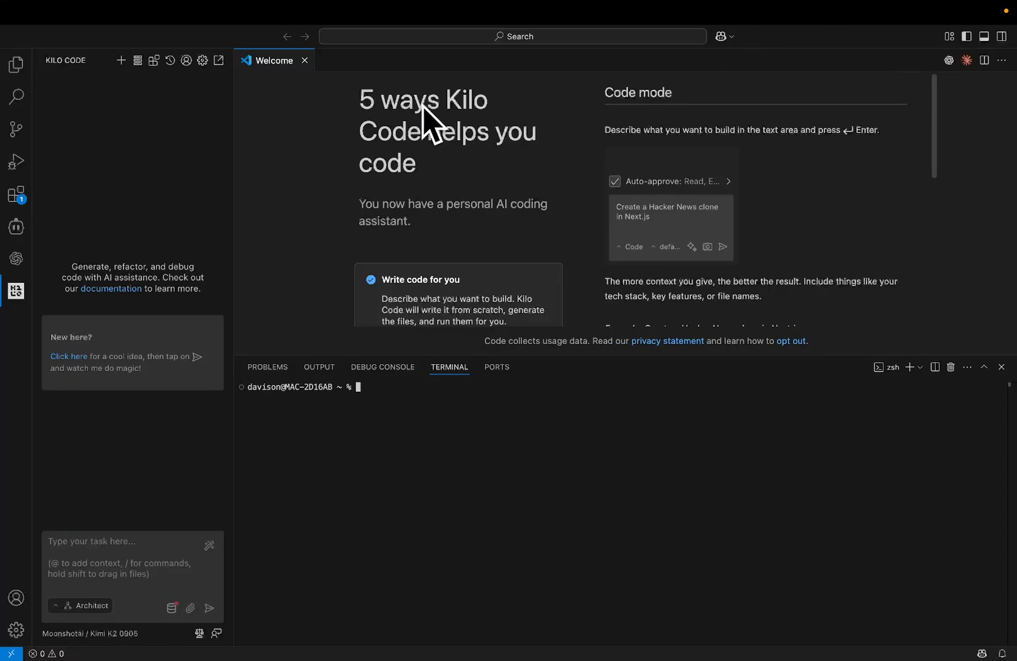
{"action": "mouse_move", "coordinate": [461, 120]}
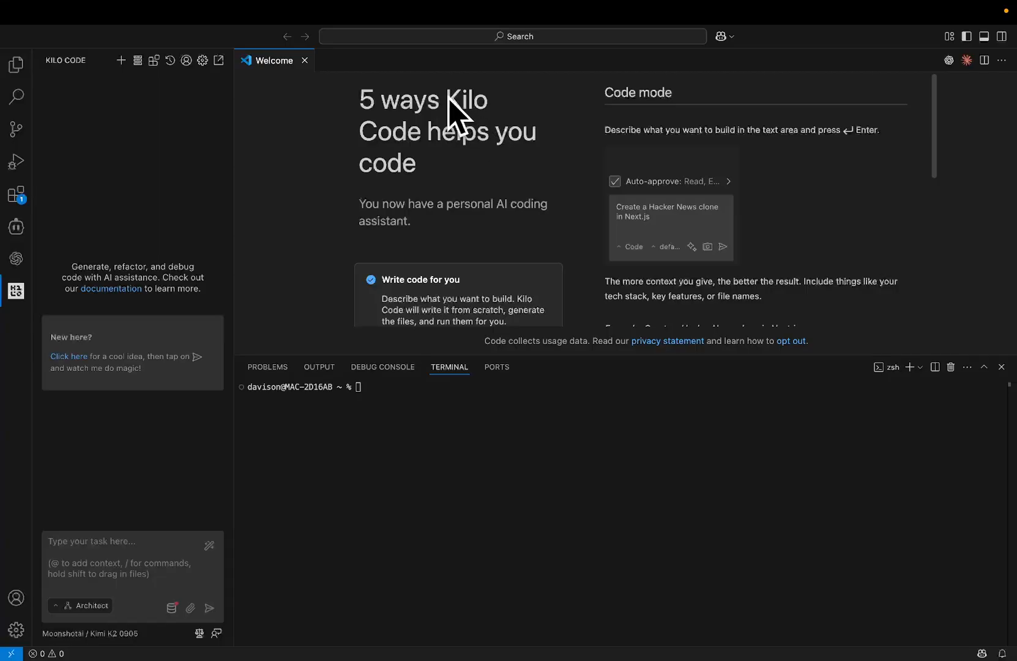
{"action": "mouse_move", "coordinate": [498, 555]}
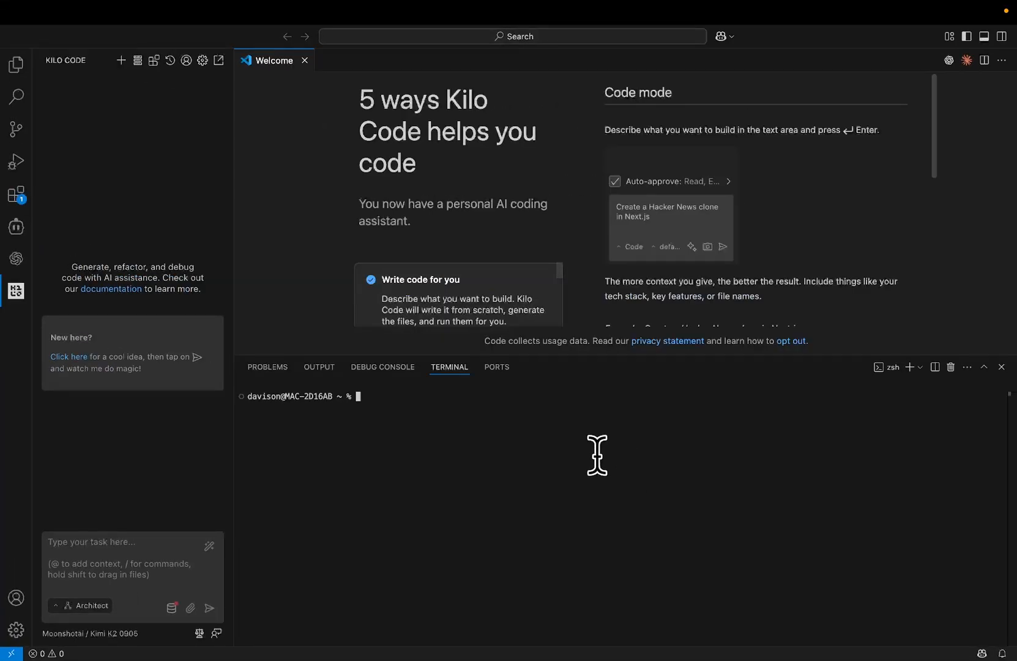
{"action": "mouse_move", "coordinate": [294, 400]}
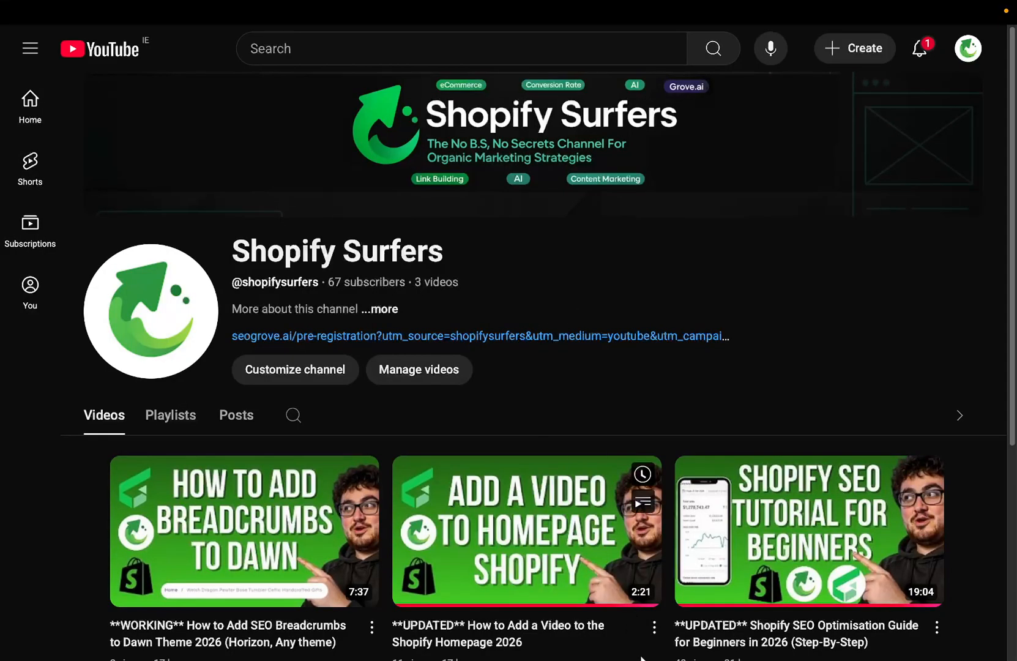
Step: Look through the AI Automation School community page before returning to the terminal
{"action": "scroll", "scroll_direction": "down", "scroll_amount": 3}
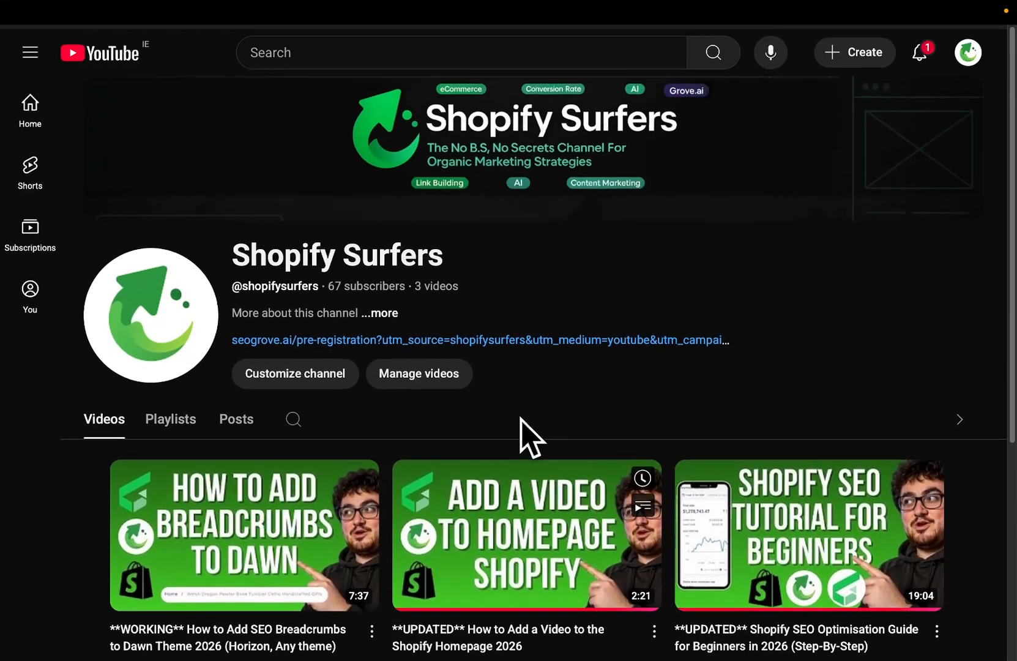
{"action": "scroll", "scroll_direction": "down", "scroll_amount": 3}
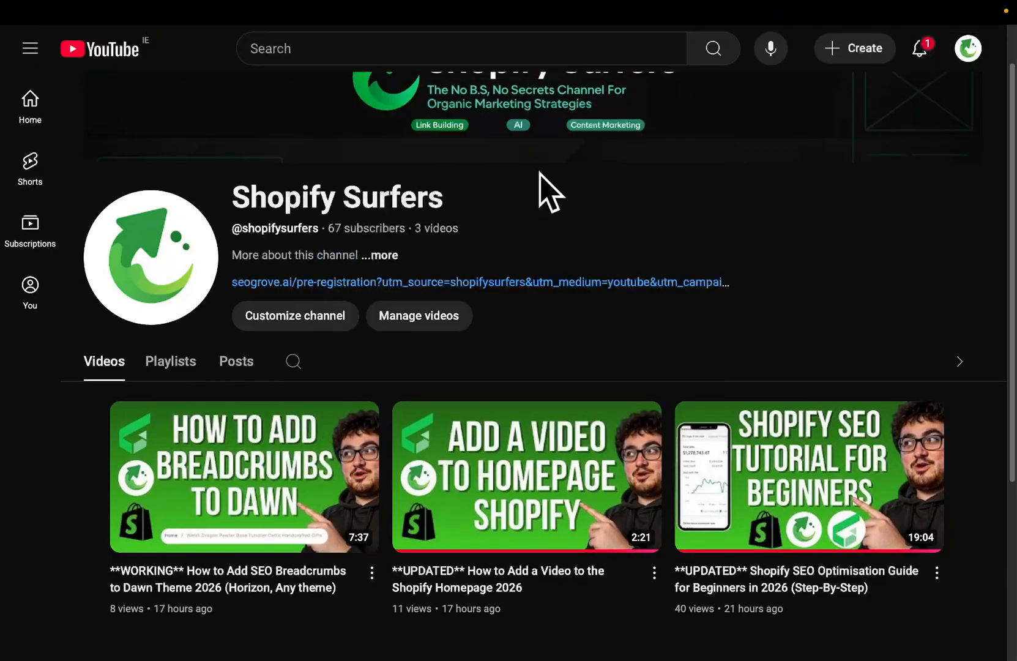
{"action": "left_click", "coordinate": [480, 283]}
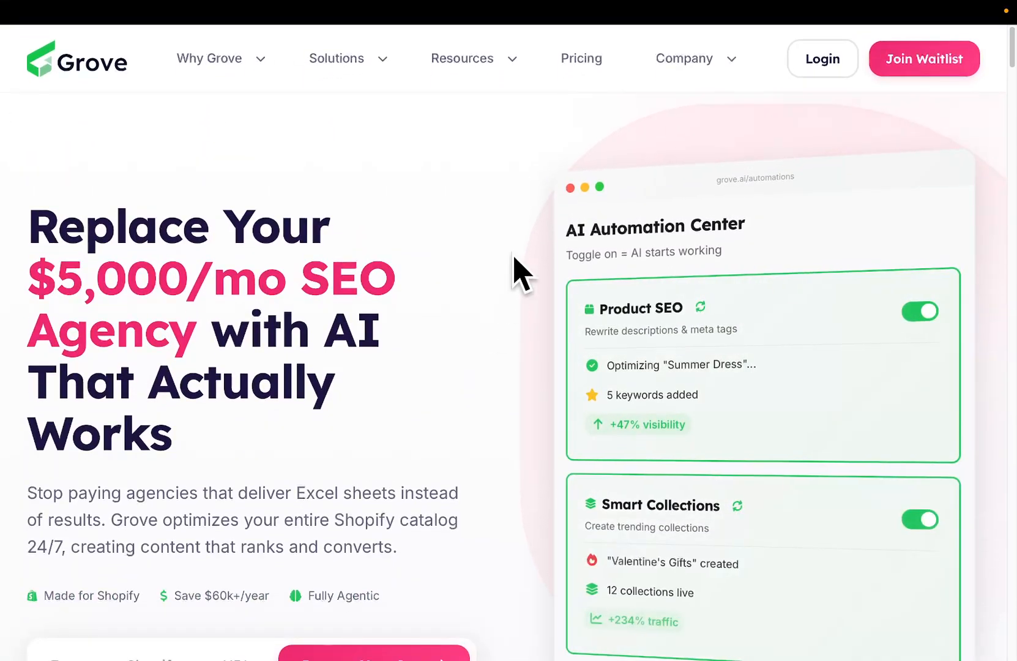
{"action": "scroll", "scroll_direction": "down", "scroll_amount": 3}
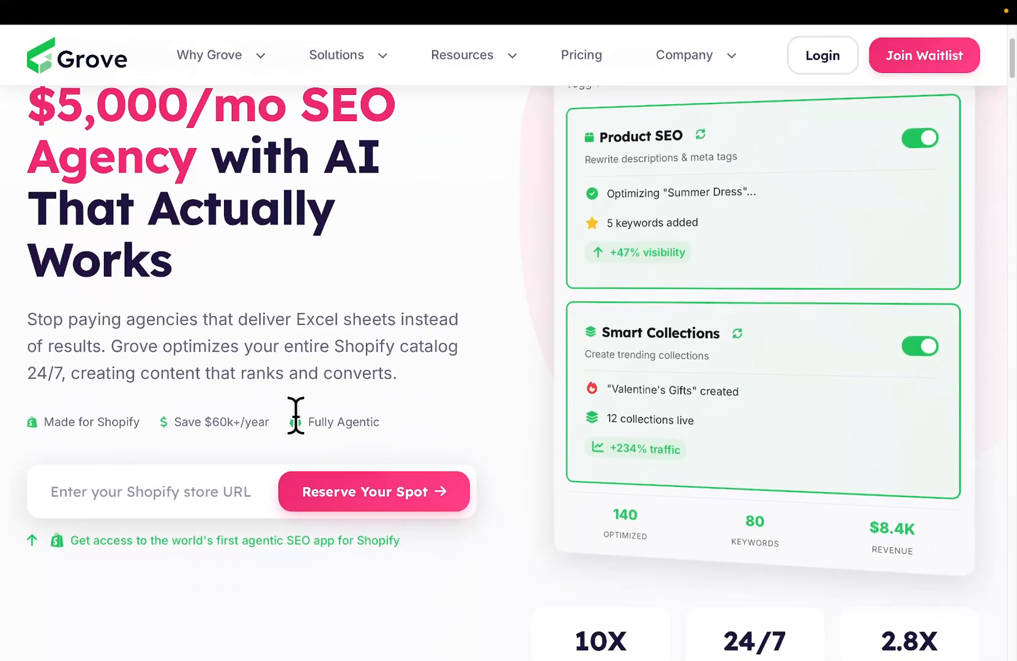
{"action": "scroll", "scroll_direction": "down", "scroll_amount": 3}
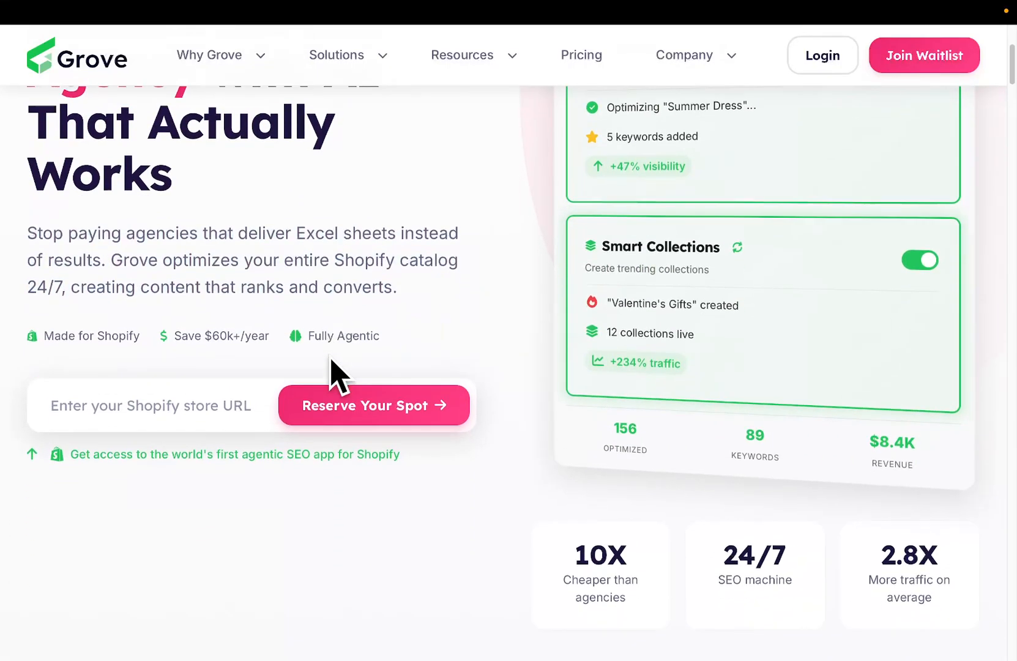
{"action": "scroll", "scroll_direction": "down", "scroll_amount": 3}
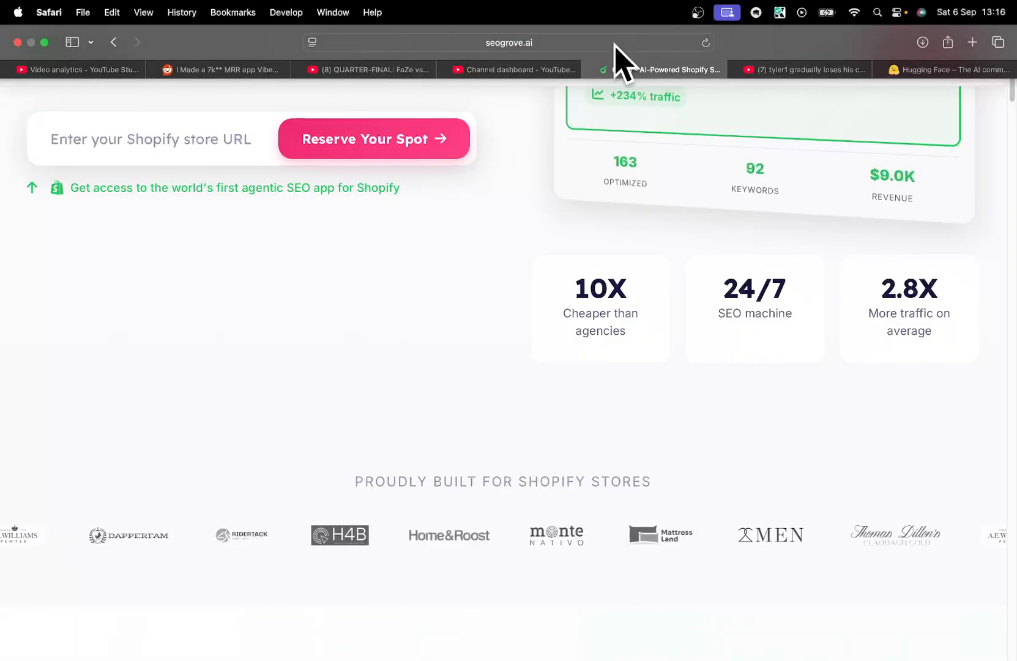
{"action": "scroll", "scroll_direction": "up", "scroll_amount": 3}
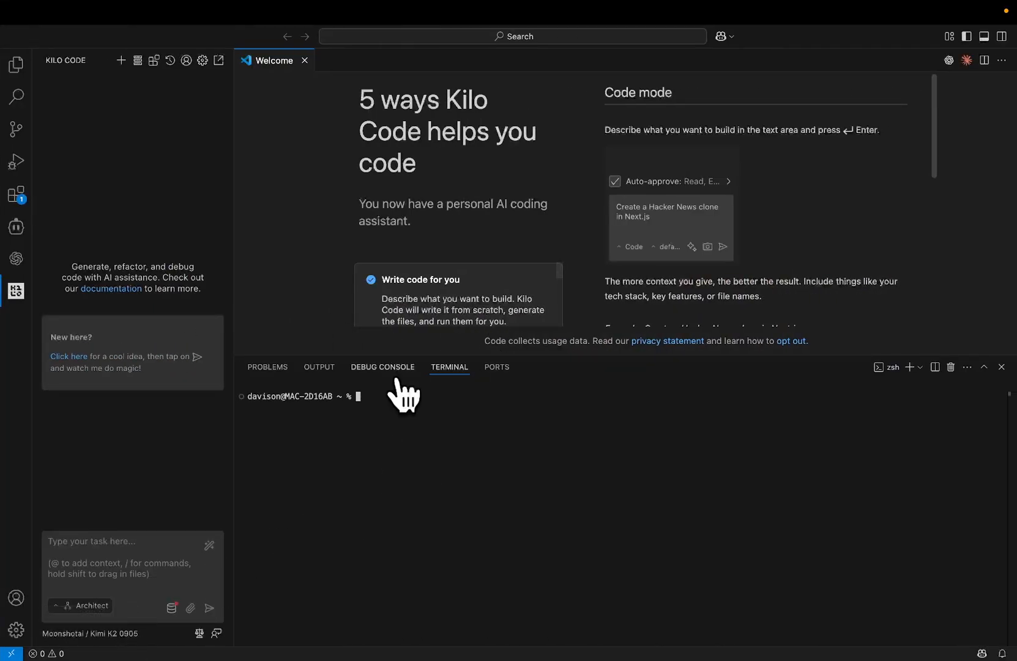
Step: Make a kimicode folder with mkdir and change into it
{"action": "type", "text": "mkdir kimicode"}
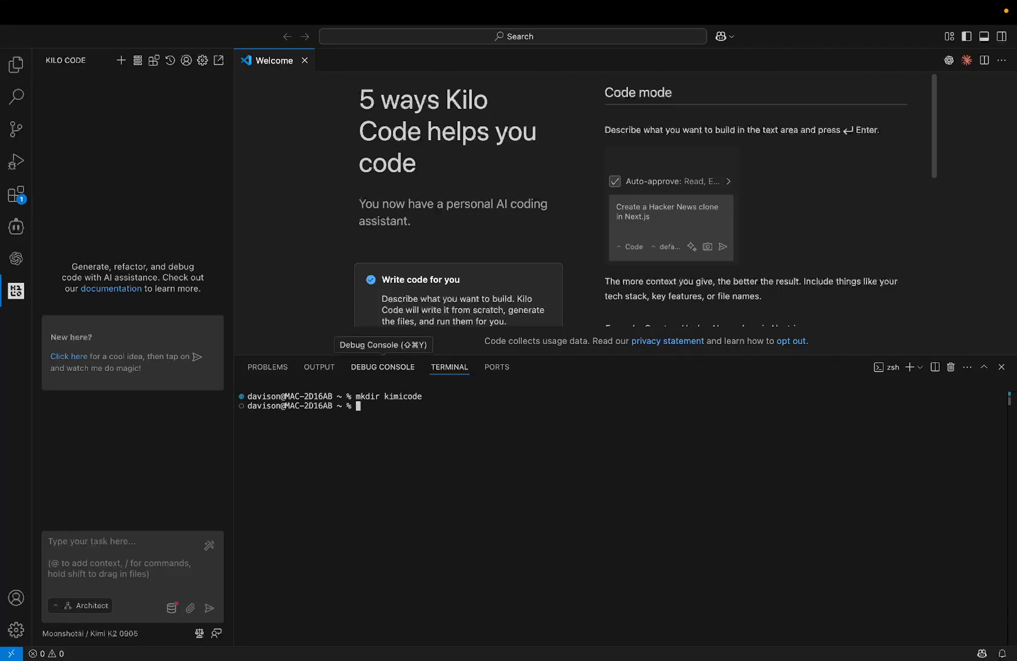
{"action": "type", "text": "cd kimicode"}
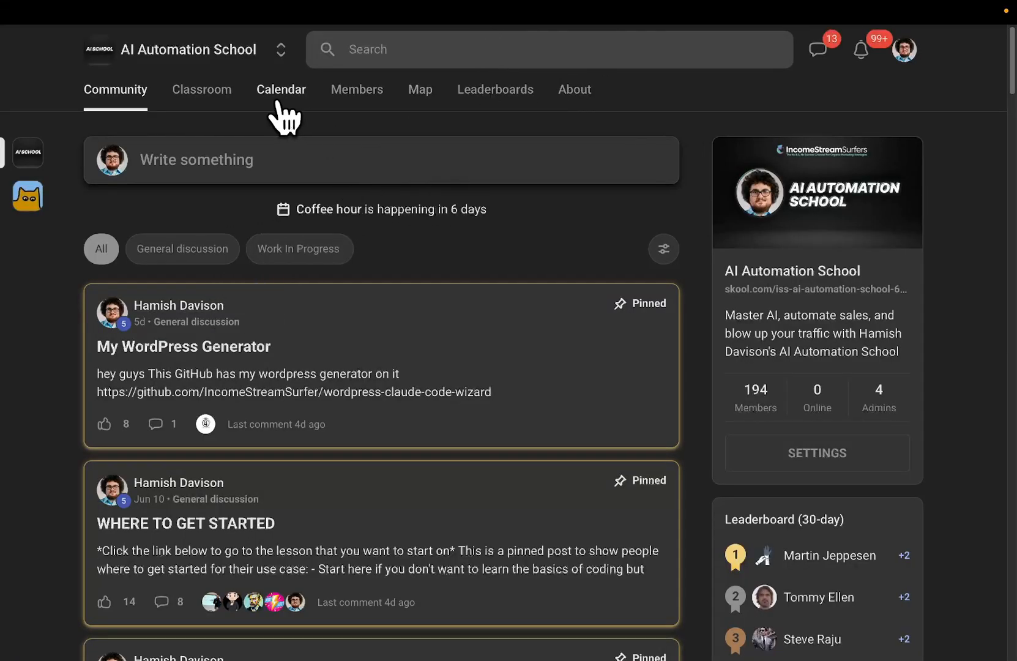
{"action": "left_click", "coordinate": [201, 89]}
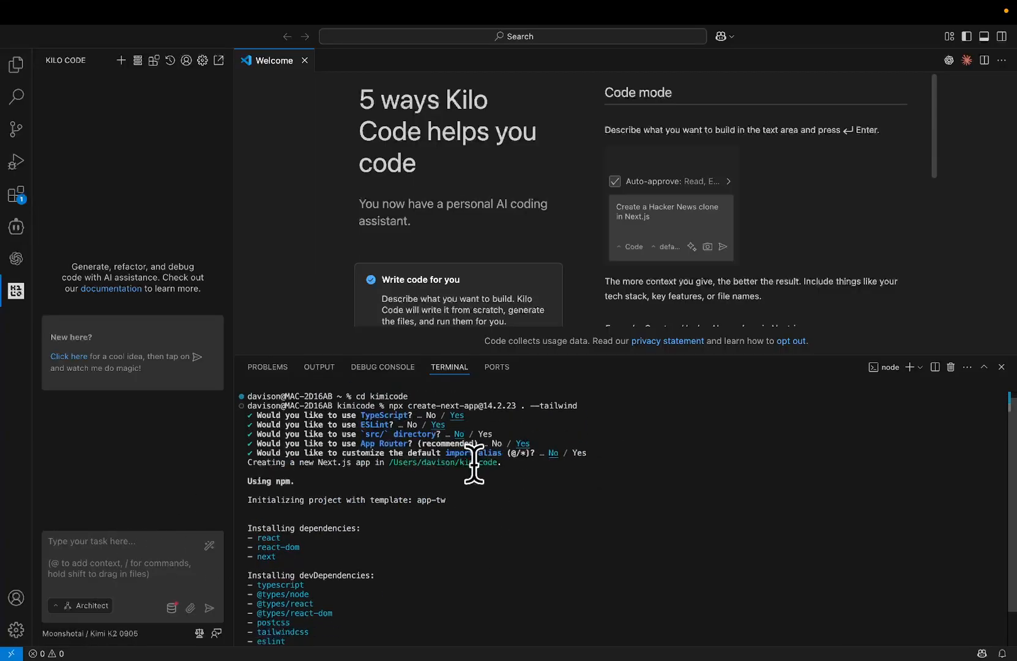
Step: Start a new terminal shell in the scaffolded kimicode project and search Finder for 'rolls royce'
{"action": "scroll", "scroll_direction": "down", "scroll_amount": 3}
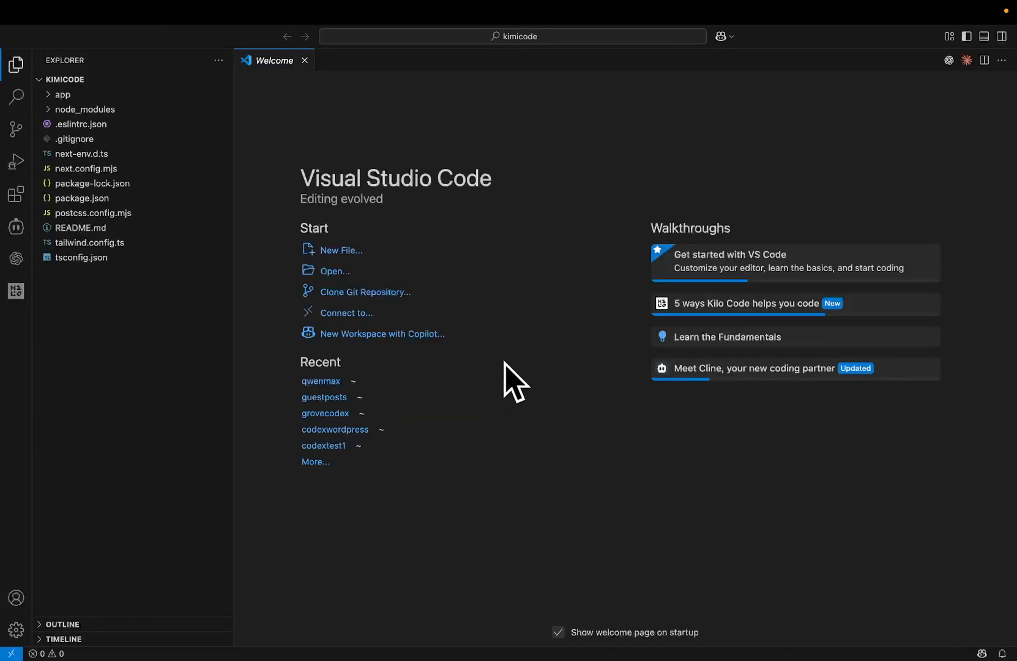
{"action": "left_click", "coordinate": [288, 13]}
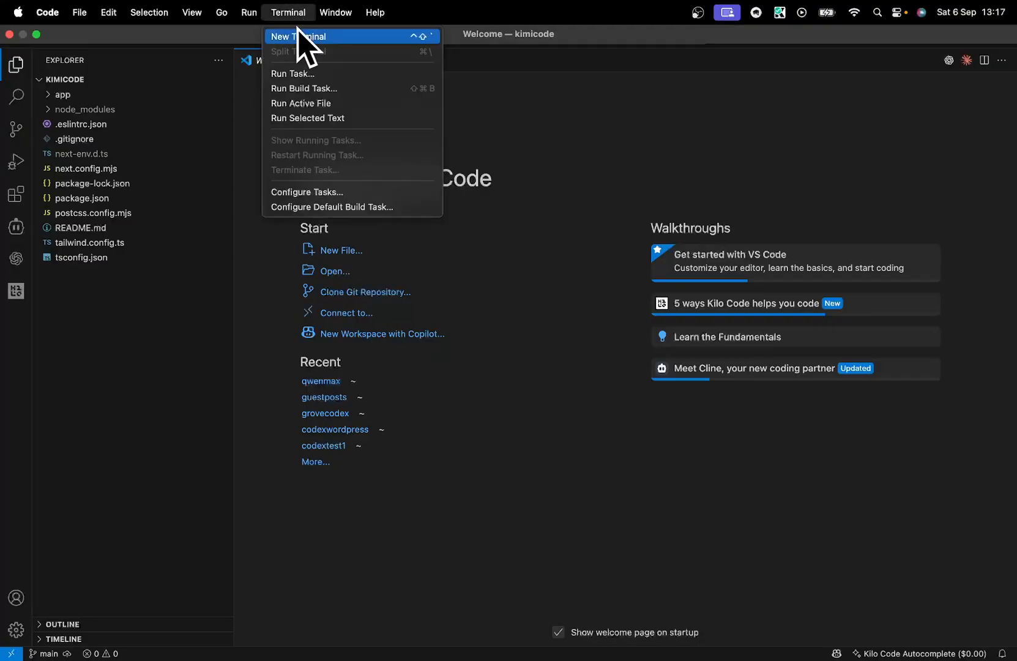
{"action": "left_click", "coordinate": [292, 36]}
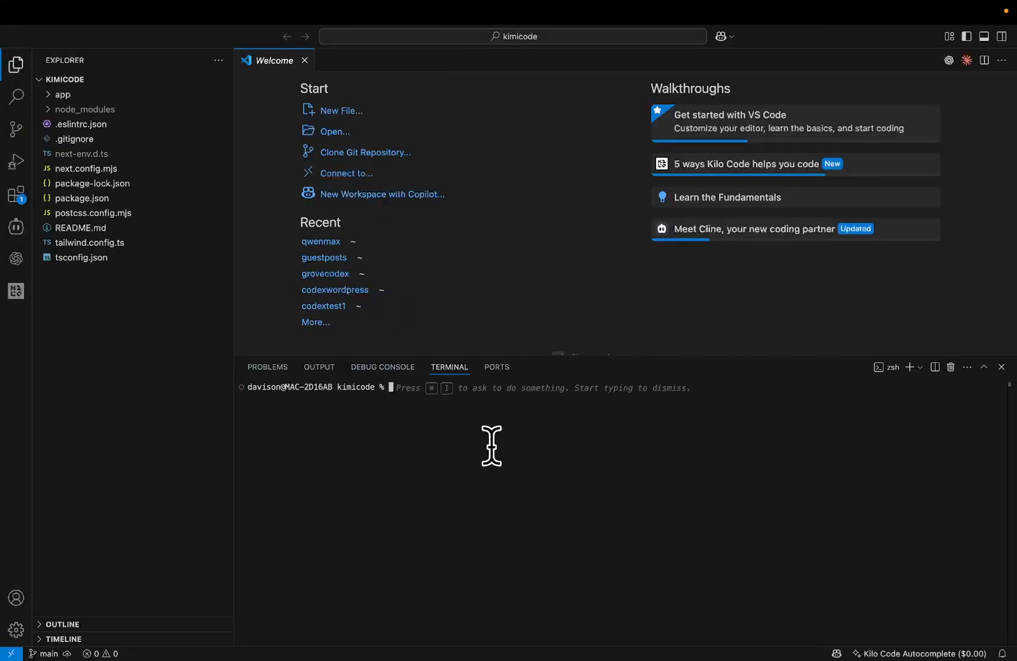
{"action": "type", "text": "rolls royce"}
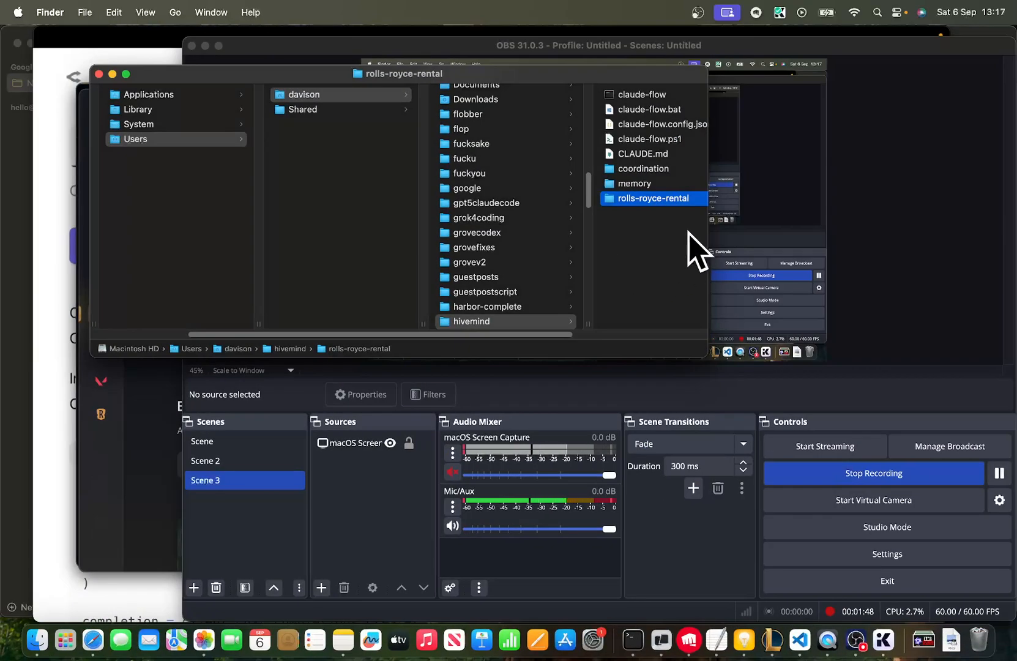
Step: Browse into the rolls-royce-rental folder to reach its public folder
{"action": "left_click", "coordinate": [652, 198]}
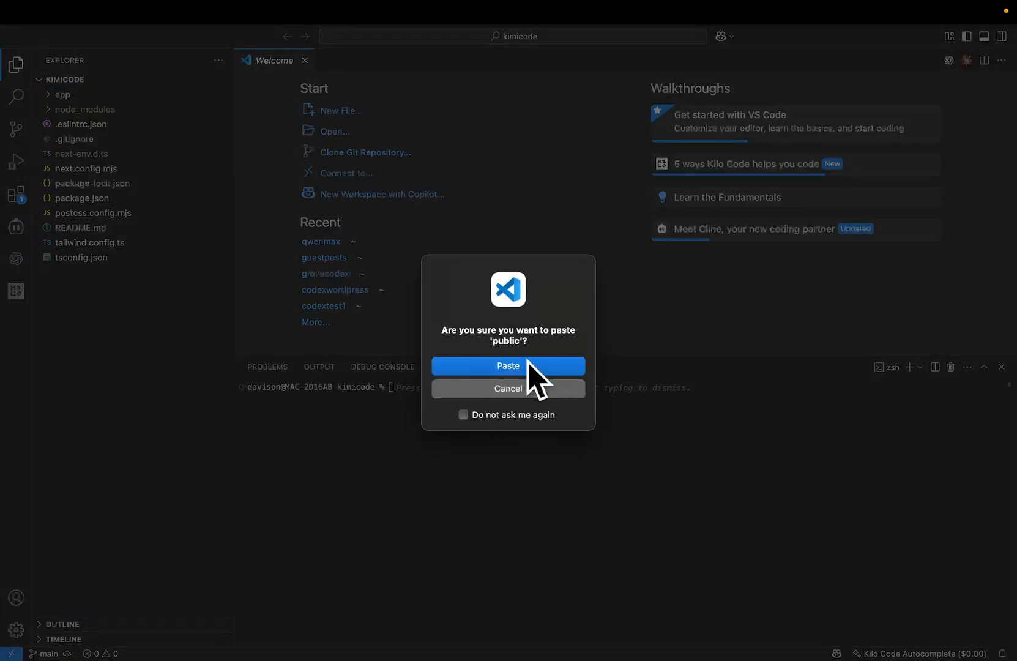
Step: Confirm pasting the public folder into kimicode and bring up the Kilo Code assistant
{"action": "left_click", "coordinate": [508, 365]}
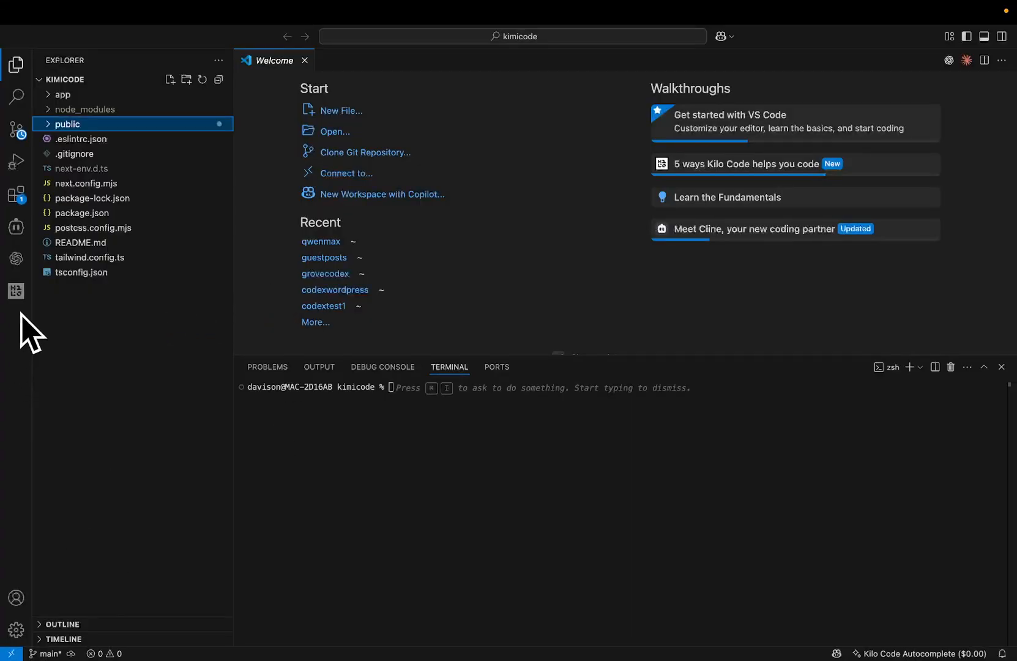
{"action": "left_click", "coordinate": [16, 290]}
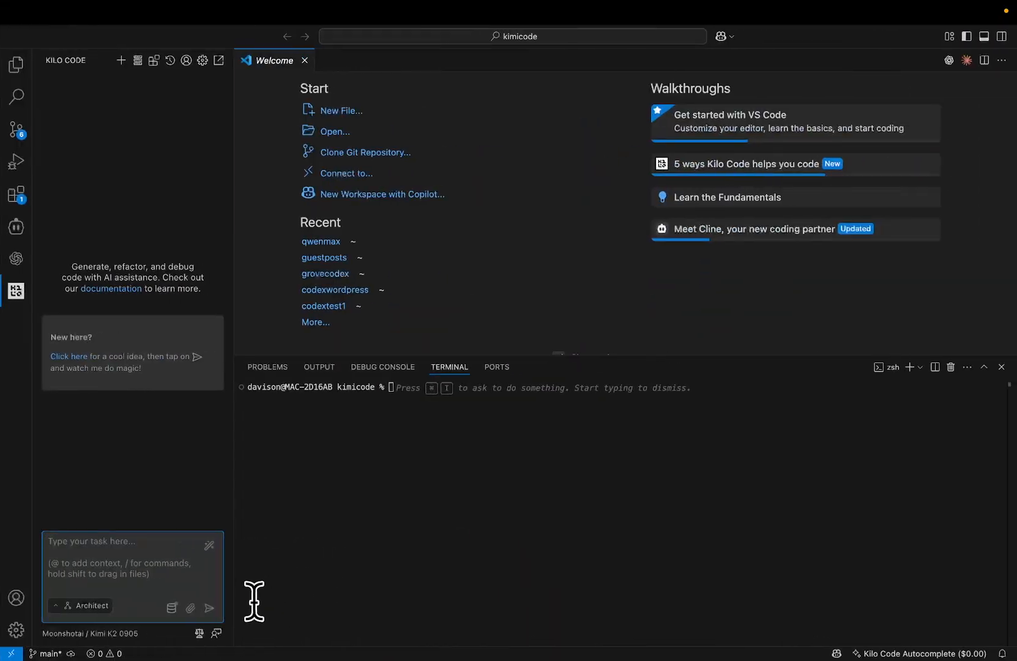
Step: Choose Orchestrator from Kilo Code's mode list and keep it selected
{"action": "left_click", "coordinate": [86, 605]}
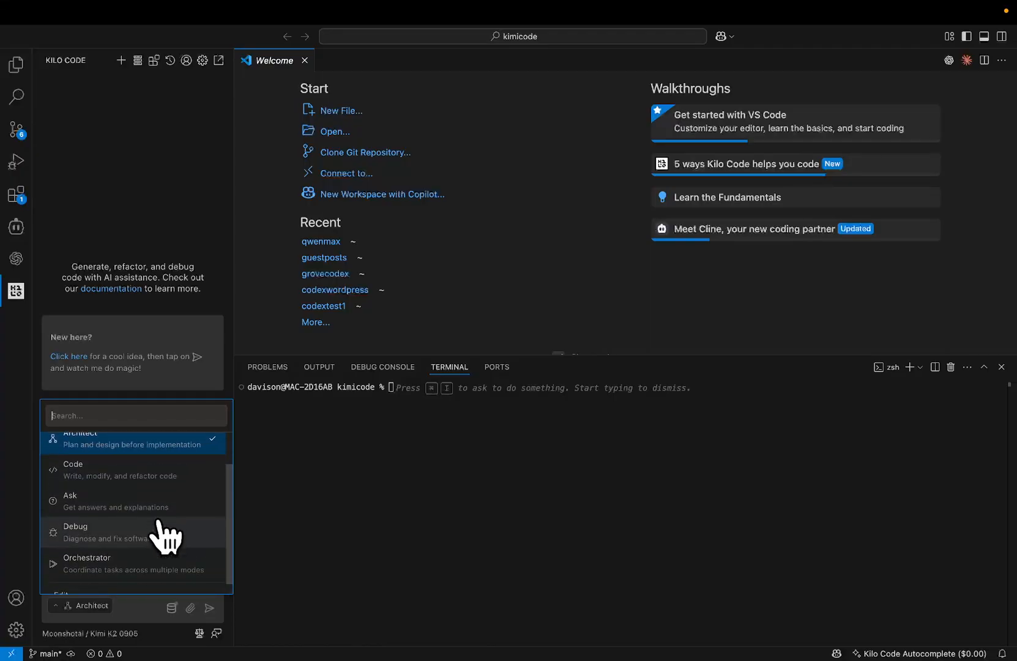
{"action": "left_click", "coordinate": [86, 561]}
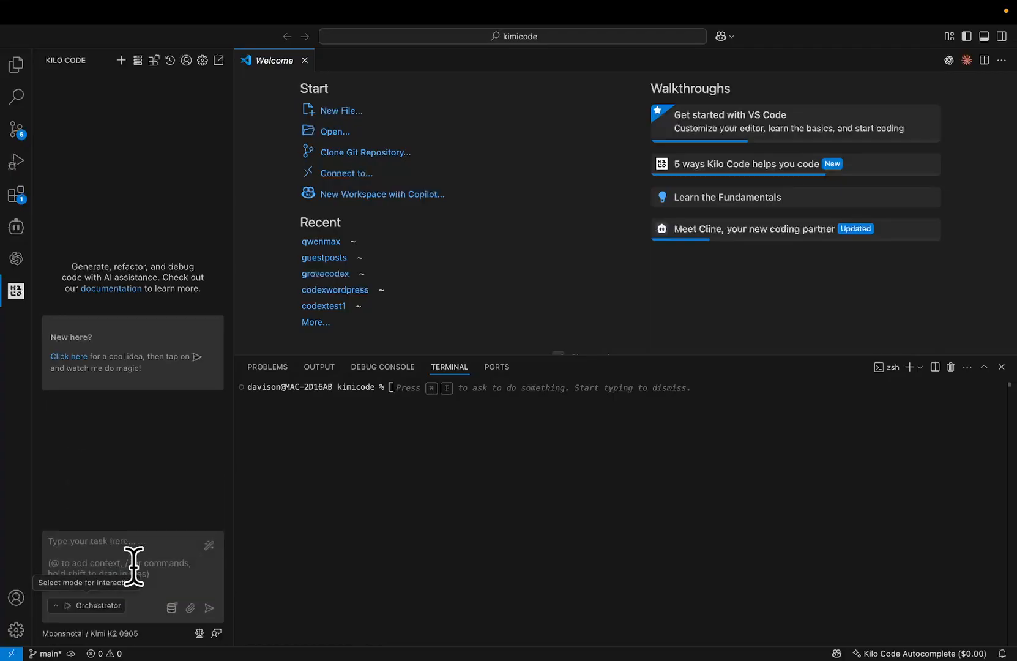
{"action": "left_click", "coordinate": [92, 605]}
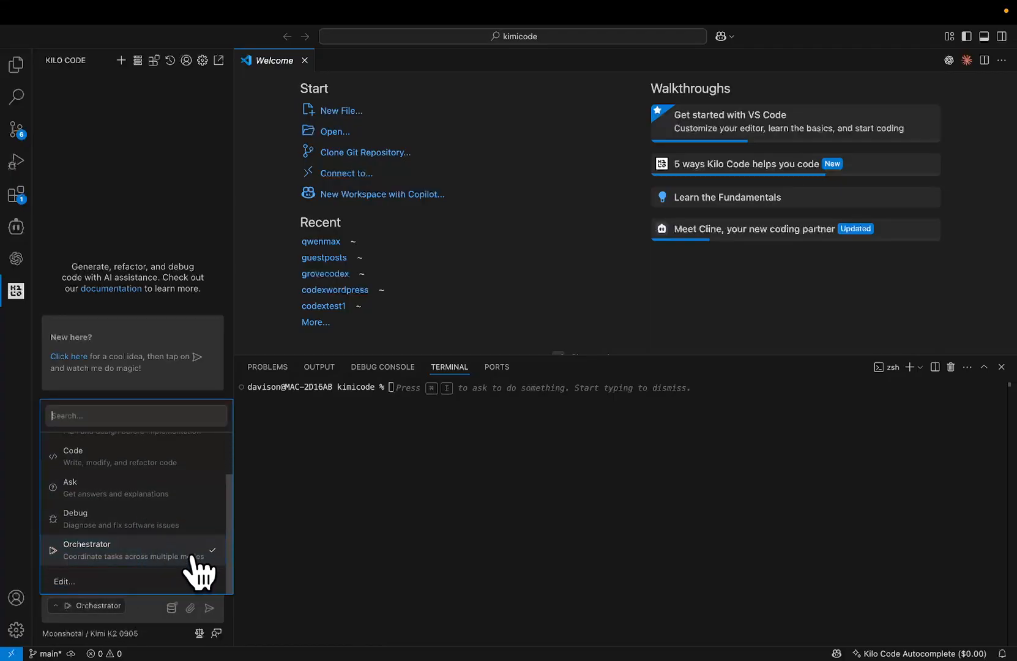
{"action": "left_click", "coordinate": [88, 550]}
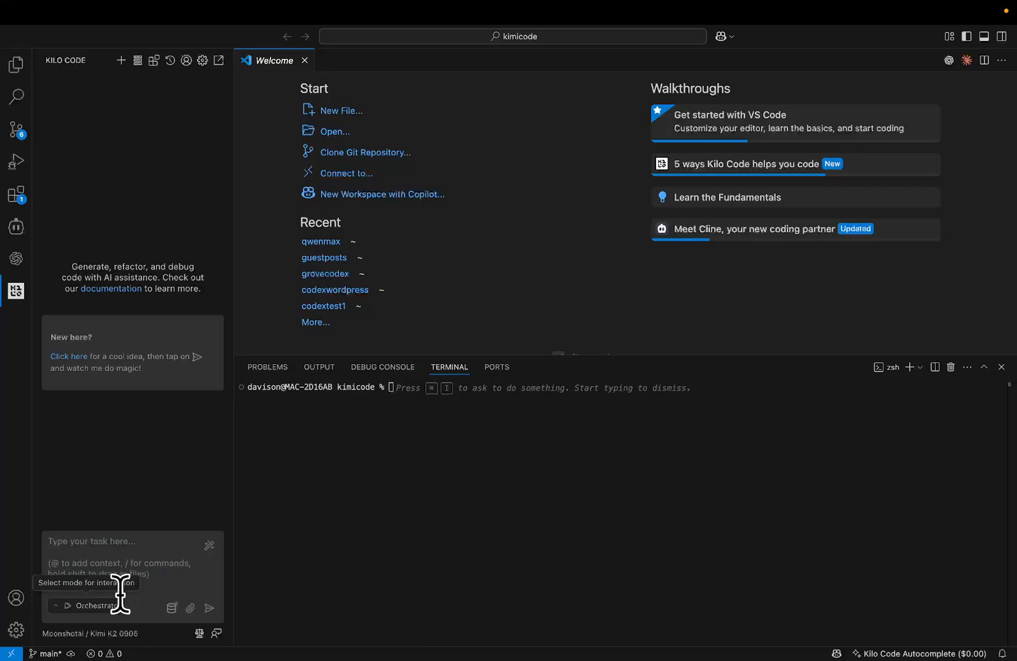
{"action": "left_click", "coordinate": [95, 605]}
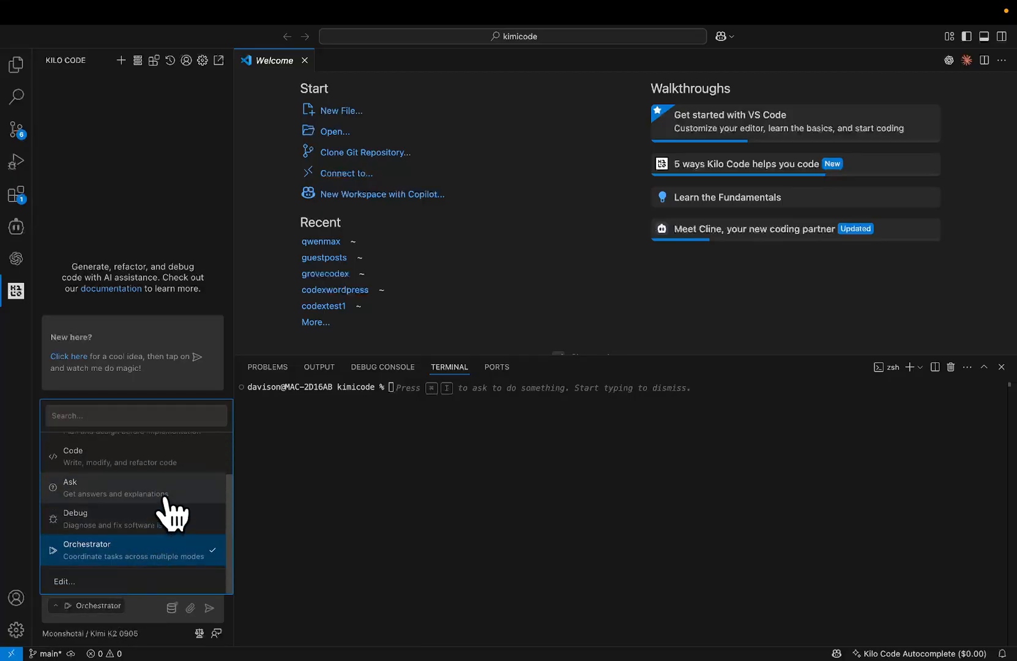
{"action": "left_click", "coordinate": [72, 451]}
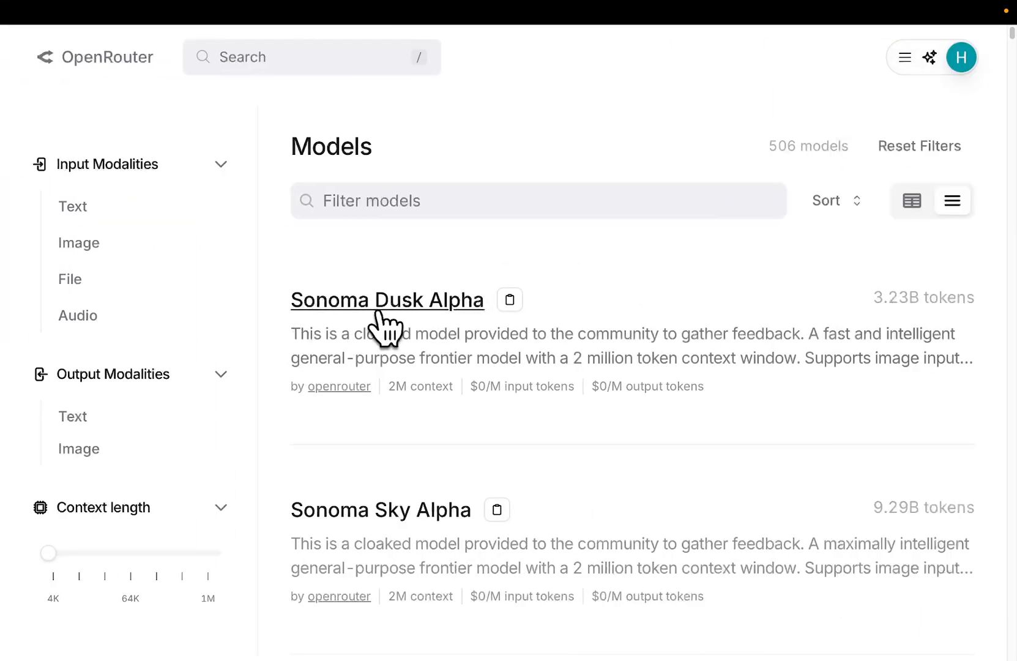
Step: Read down the Sonoma Sky Alpha description page on OpenRouter
{"action": "scroll", "scroll_direction": "down", "scroll_amount": 3}
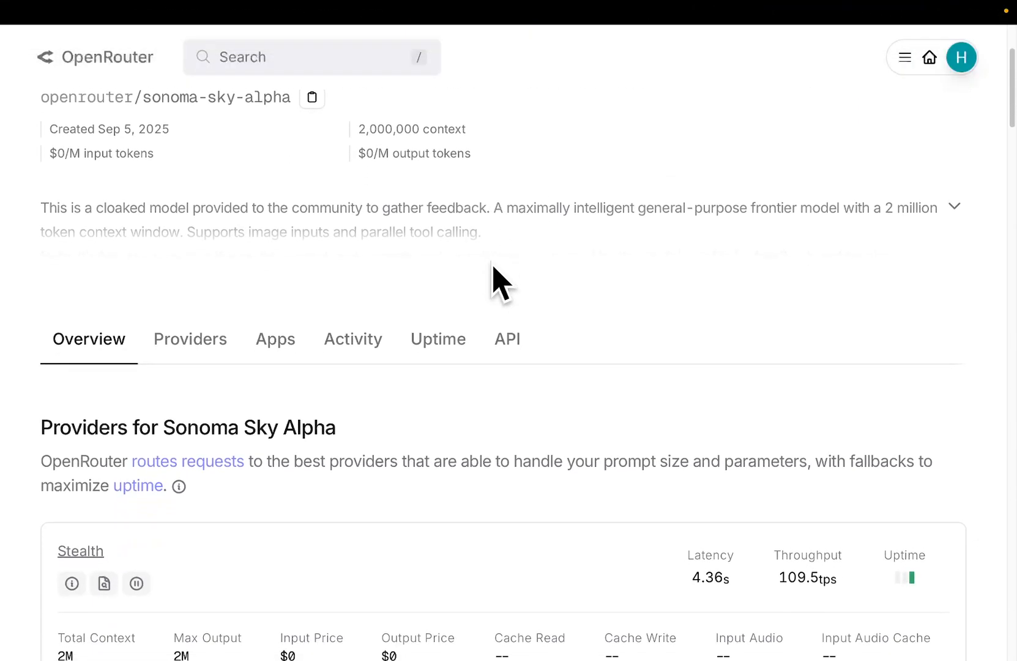
{"action": "scroll", "scroll_direction": "down", "scroll_amount": 3}
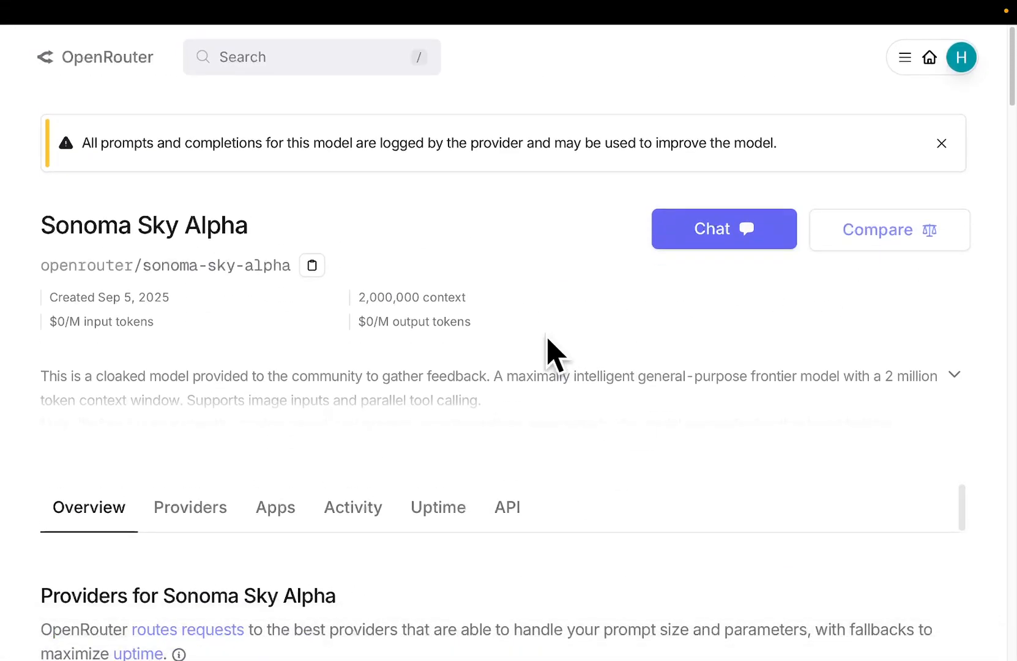
{"action": "mouse_move", "coordinate": [243, 260]}
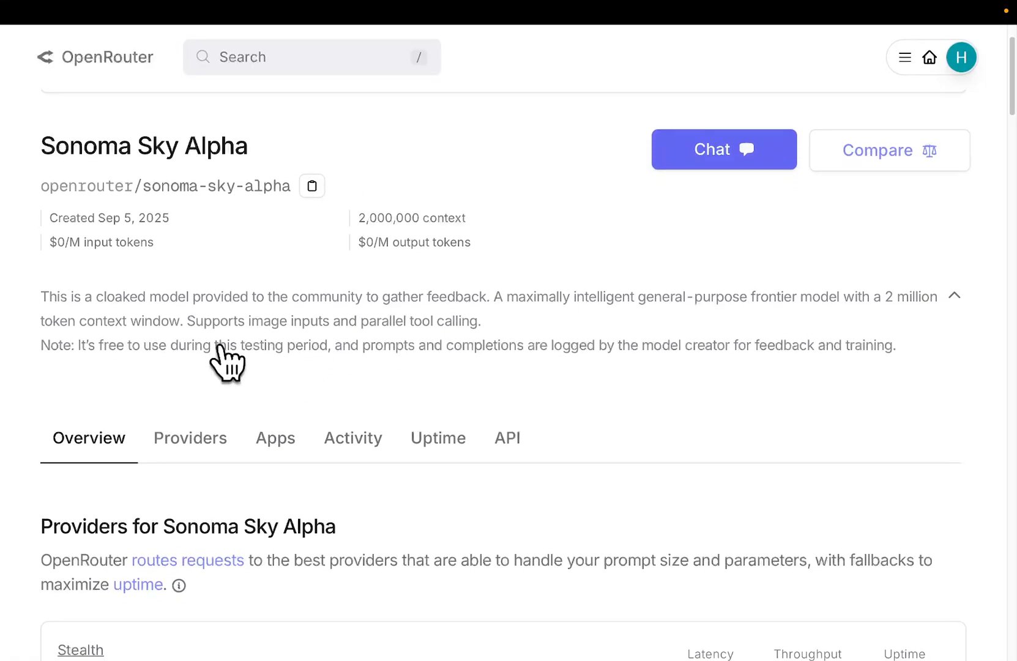
{"action": "mouse_move", "coordinate": [557, 322]}
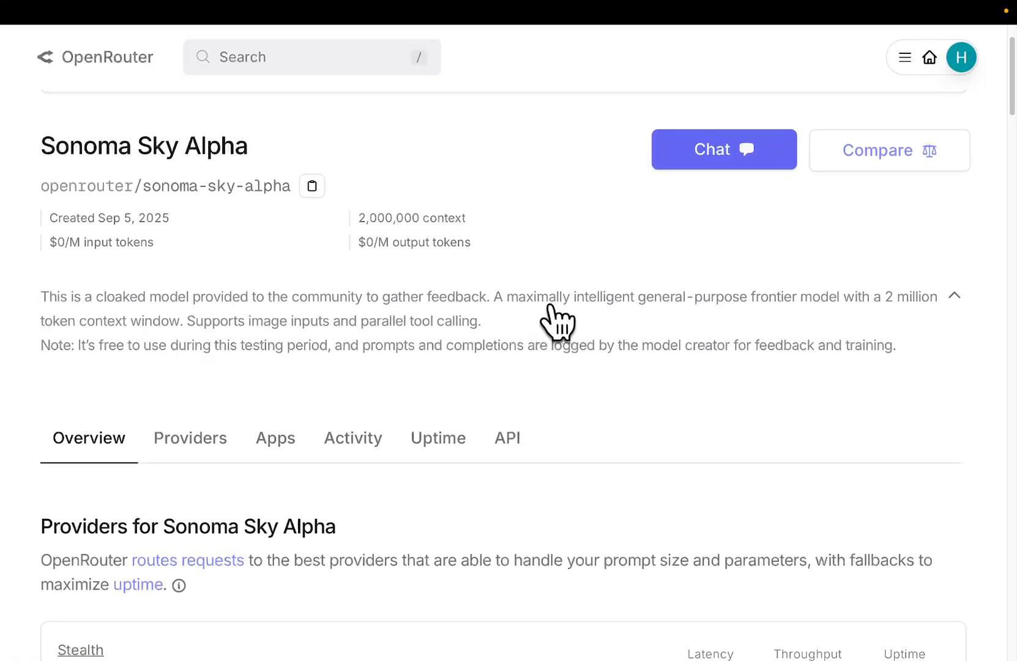
{"action": "mouse_move", "coordinate": [727, 321]}
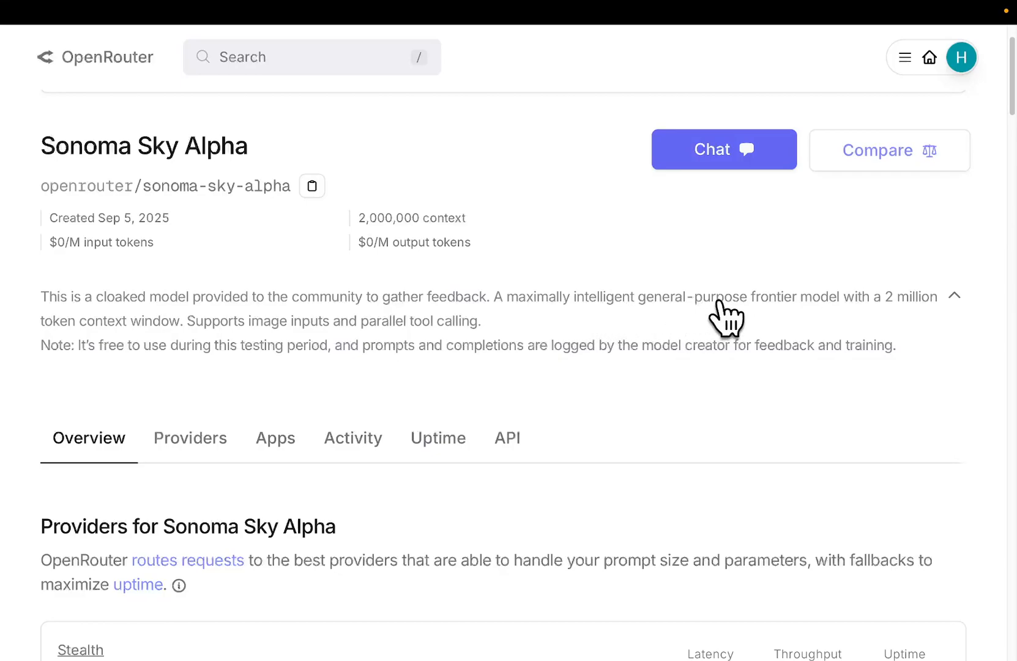
{"action": "mouse_move", "coordinate": [120, 334]}
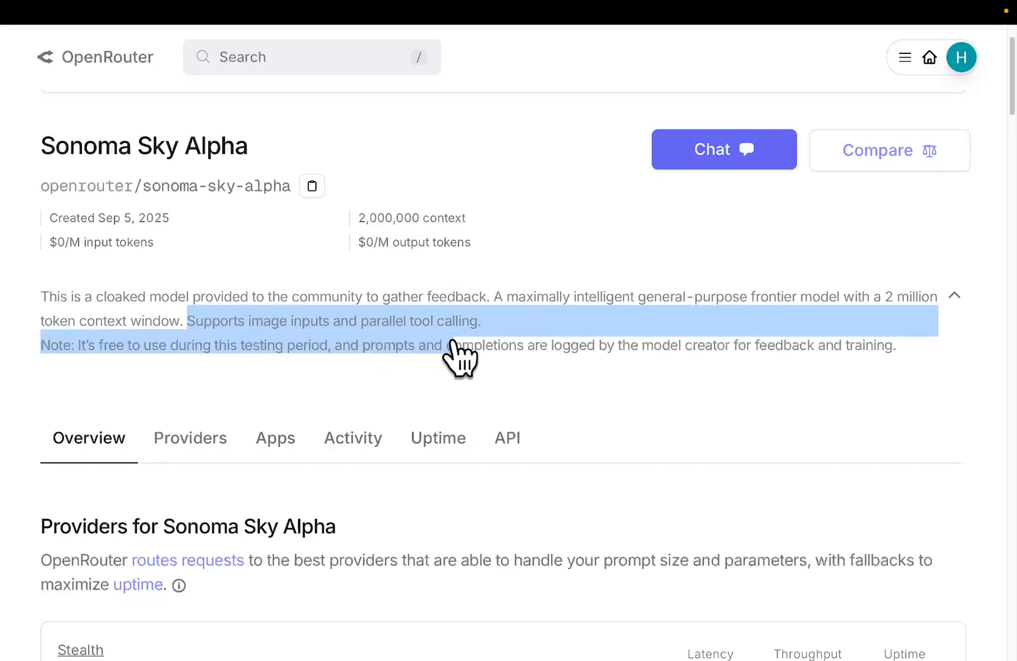
{"action": "left_click", "coordinate": [955, 296]}
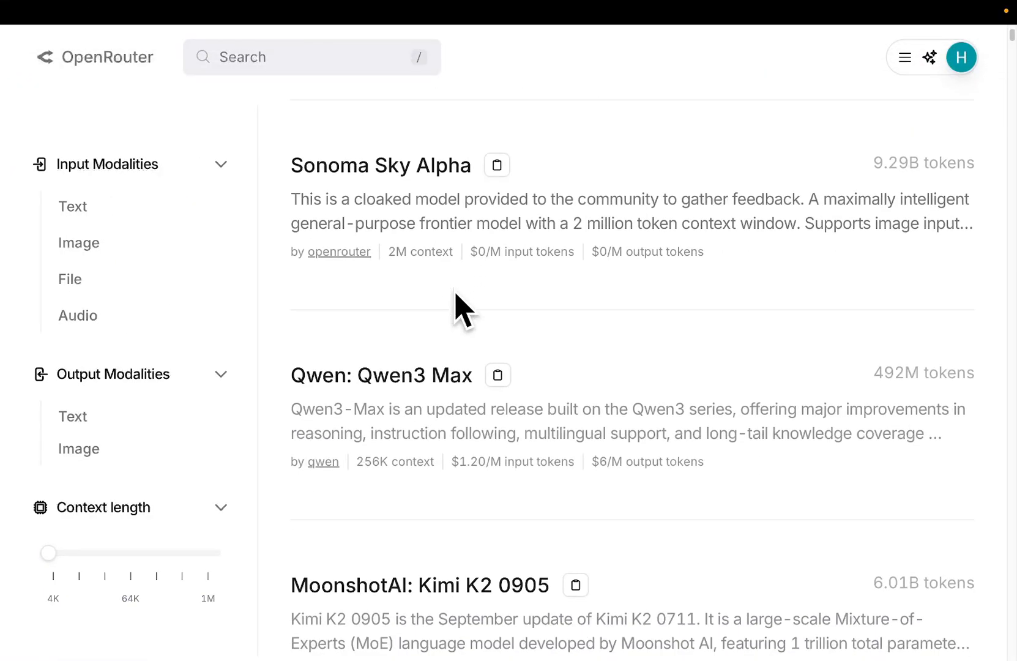
Step: Move down the models list to MoonshotAI: Kimi K2 0905 and view its details
{"action": "scroll", "scroll_direction": "down", "scroll_amount": 3}
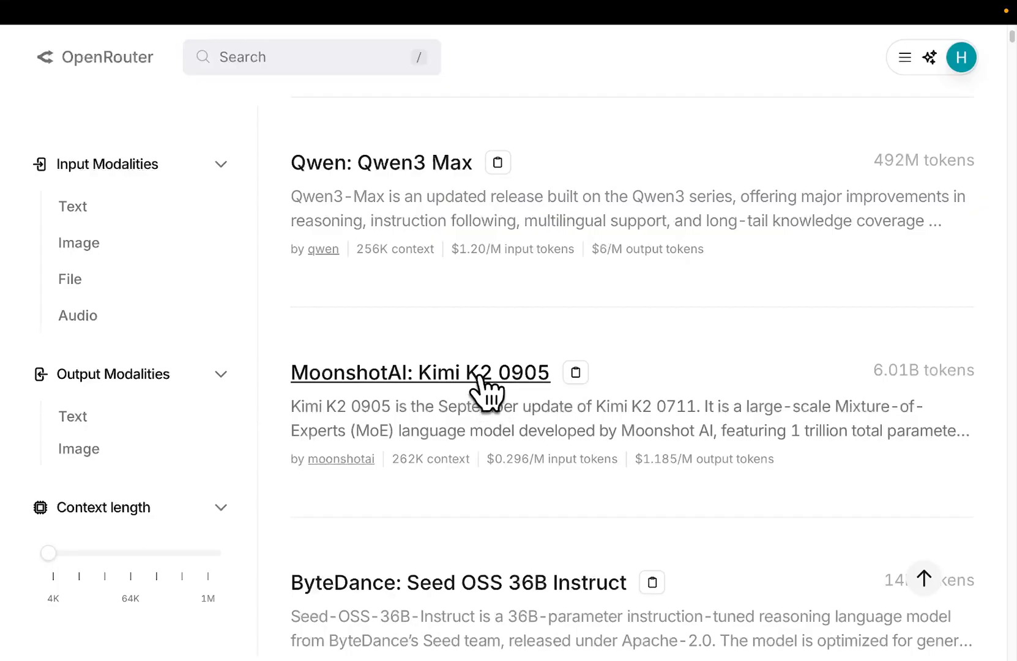
{"action": "left_click", "coordinate": [419, 373]}
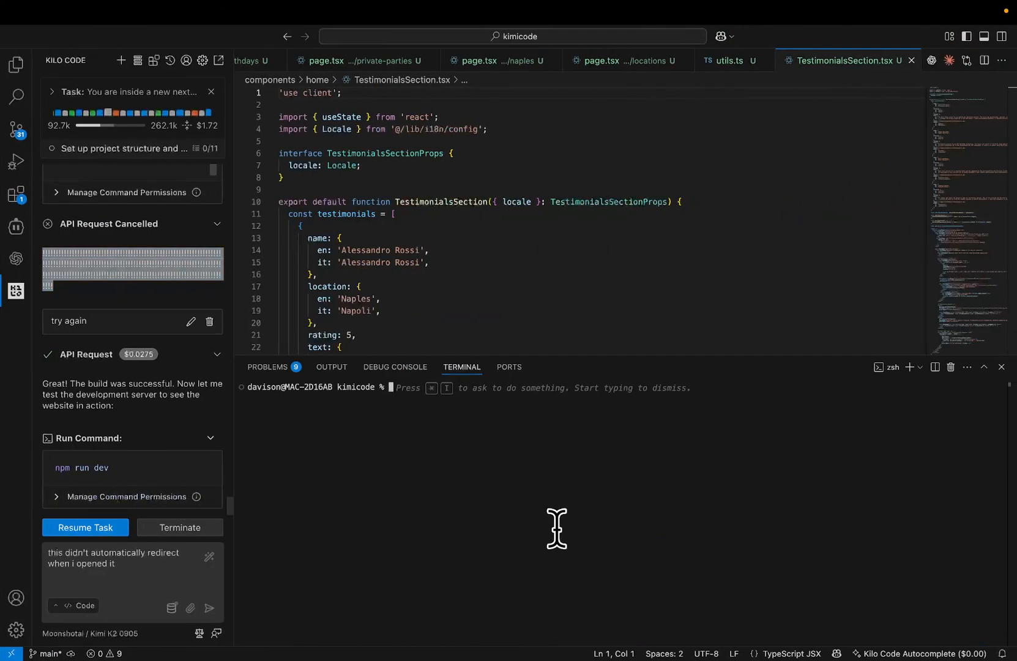
Step: Run npm run dev in the project terminal to start the development server
{"action": "type", "text": "npm run d"}
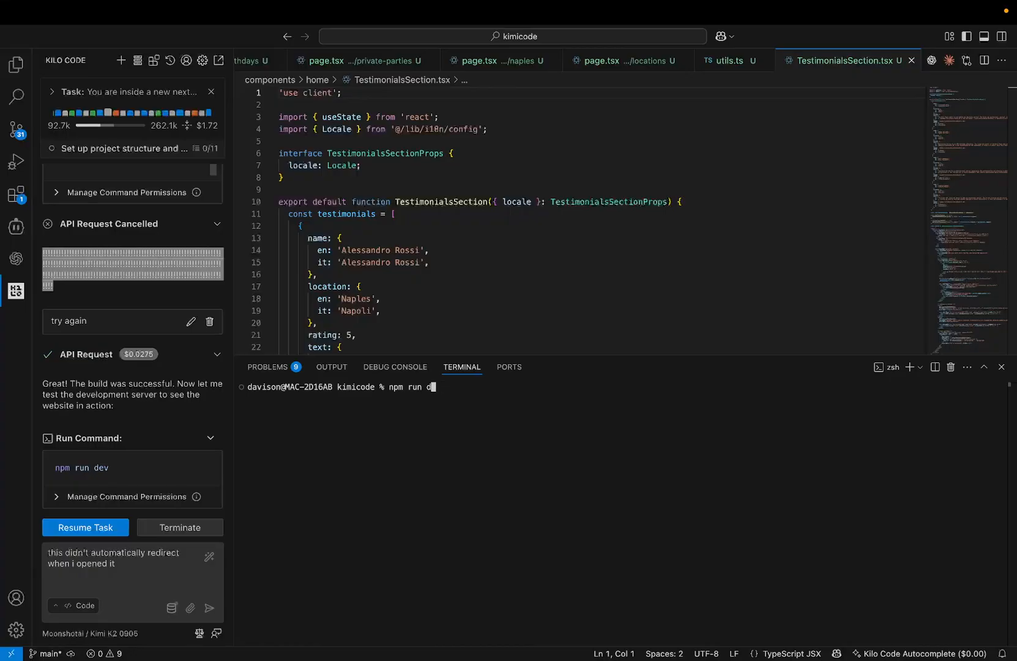
{"action": "type", "text": "cd my"}
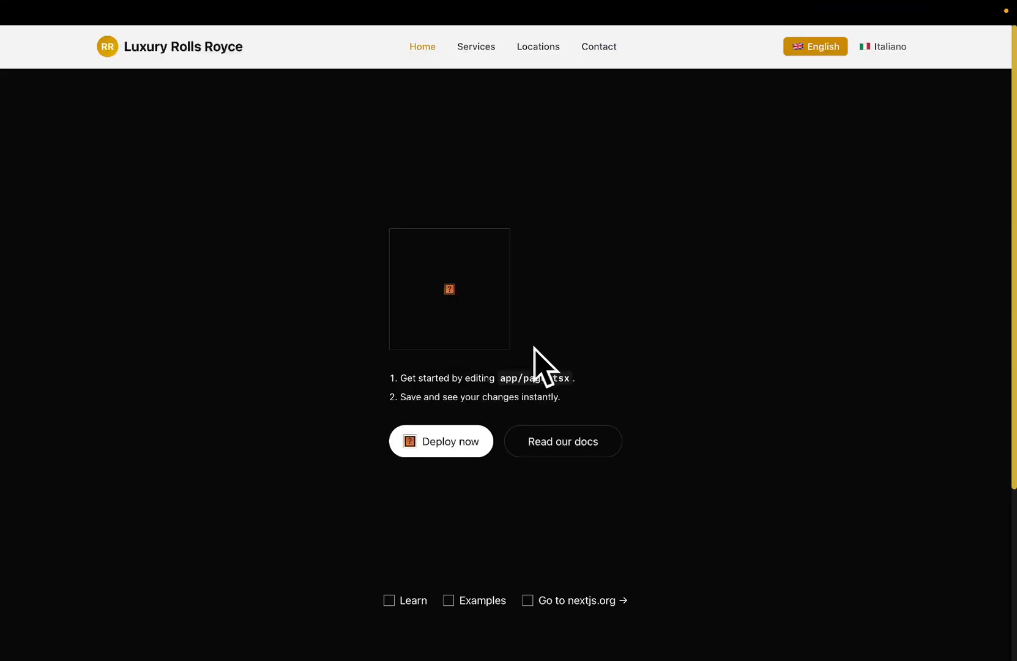
Step: Load localhost:3001 in Safari and view the Luxury Rolls Royce hero and top sections
{"action": "left_click", "coordinate": [508, 41]}
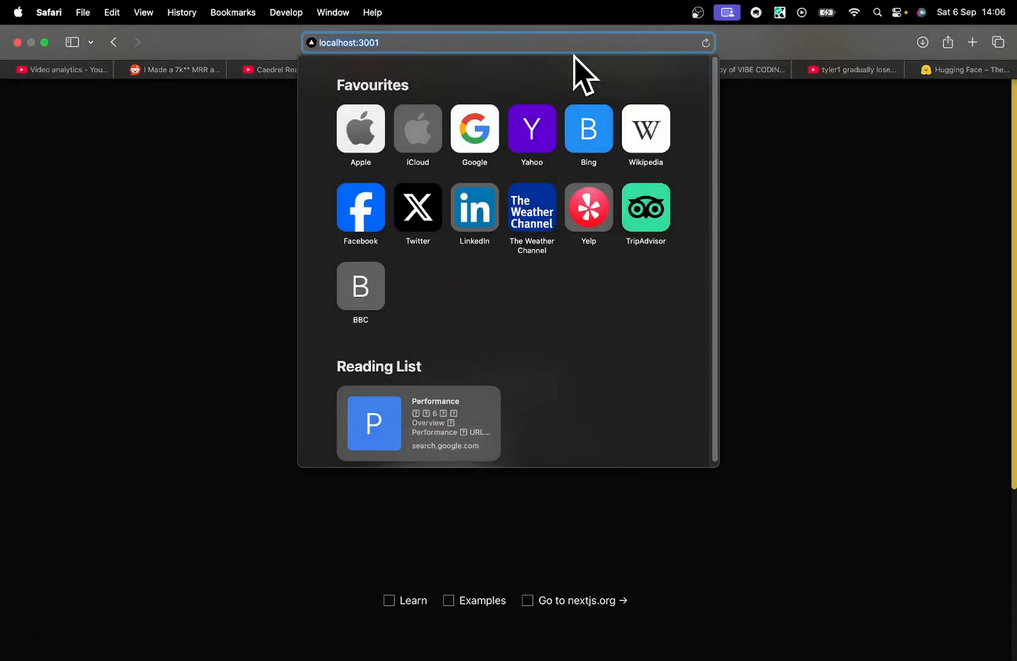
{"action": "mouse_move", "coordinate": [607, 36]}
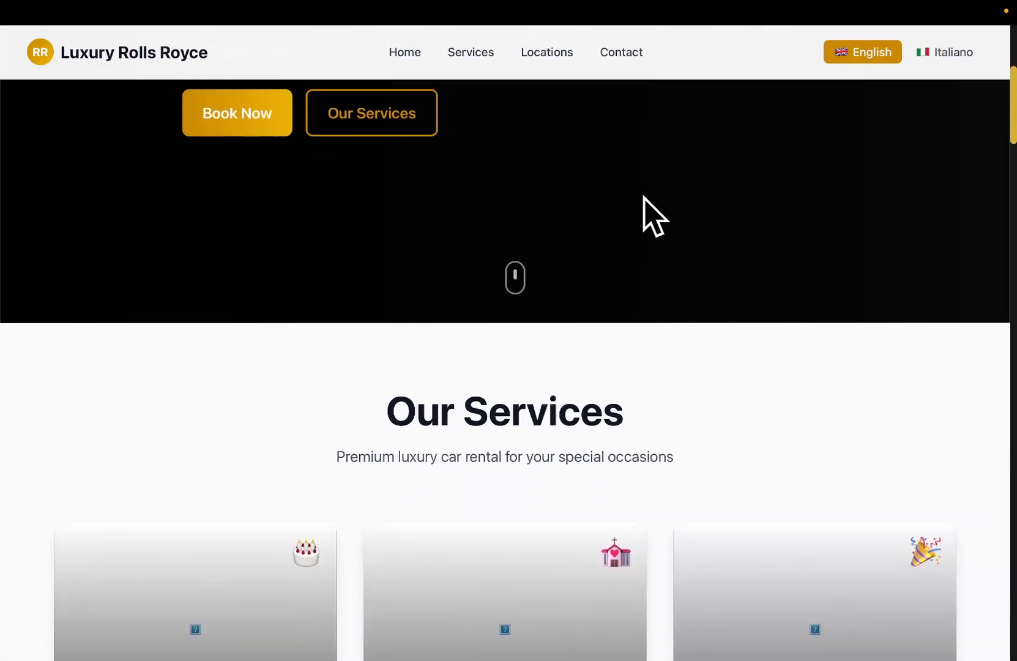
{"action": "scroll", "scroll_direction": "down", "scroll_amount": 3}
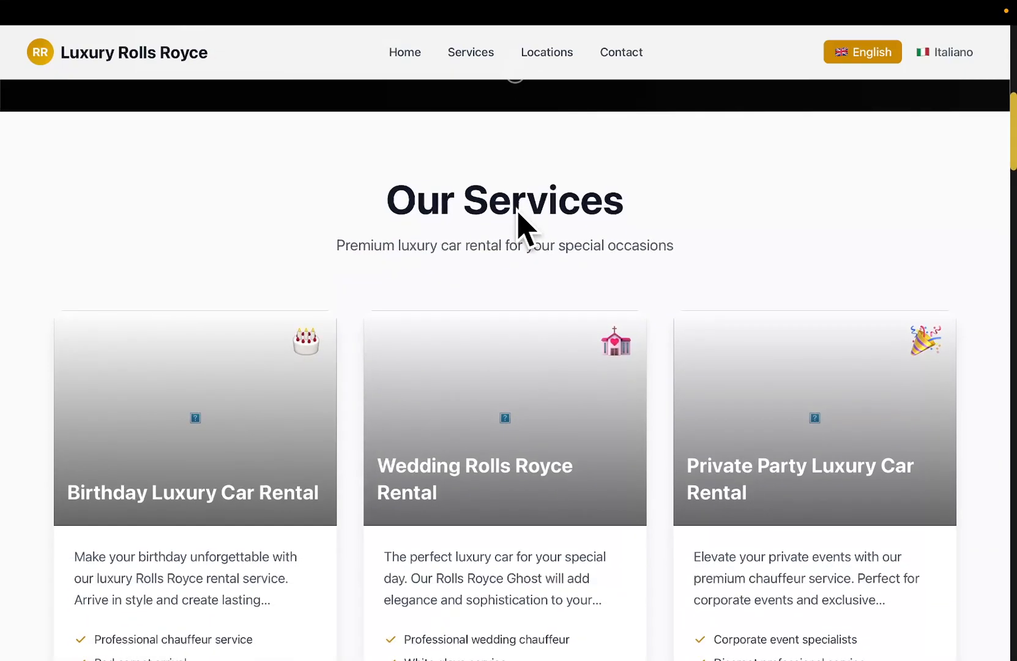
{"action": "scroll", "scroll_direction": "down", "scroll_amount": 3}
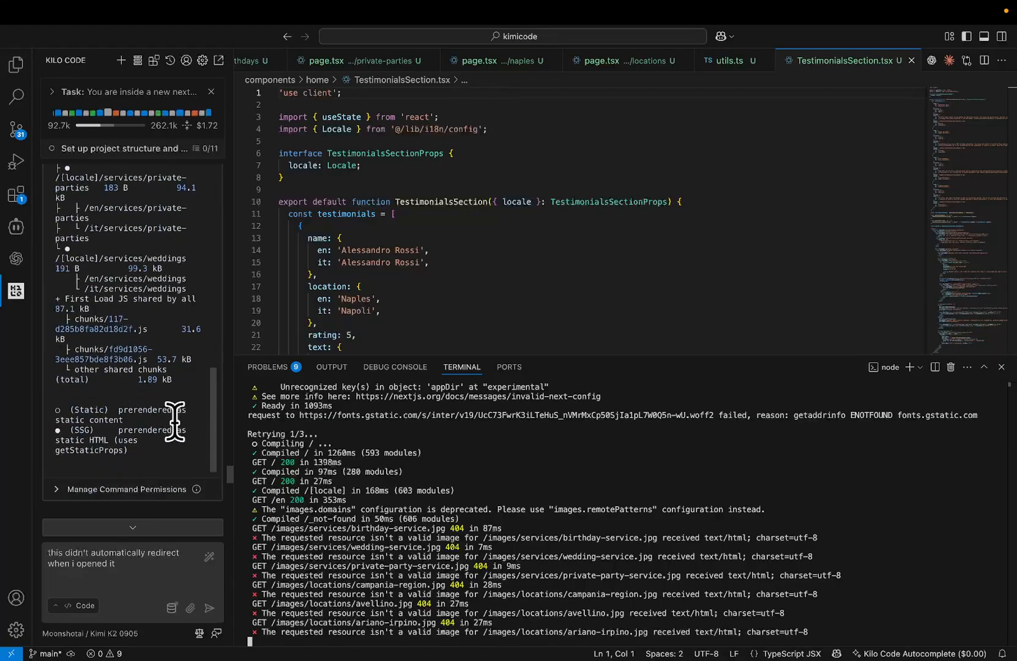
{"action": "mouse_move", "coordinate": [284, 441]}
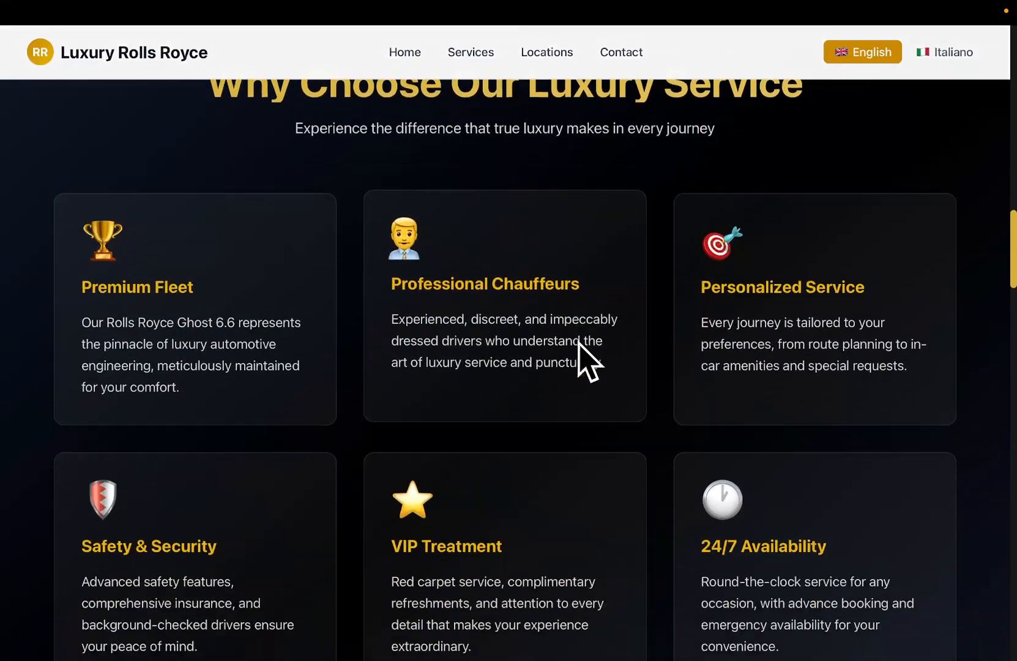
Step: Continue down the English homepage through the services to the FAQ answers
{"action": "scroll", "scroll_direction": "down", "scroll_amount": 3}
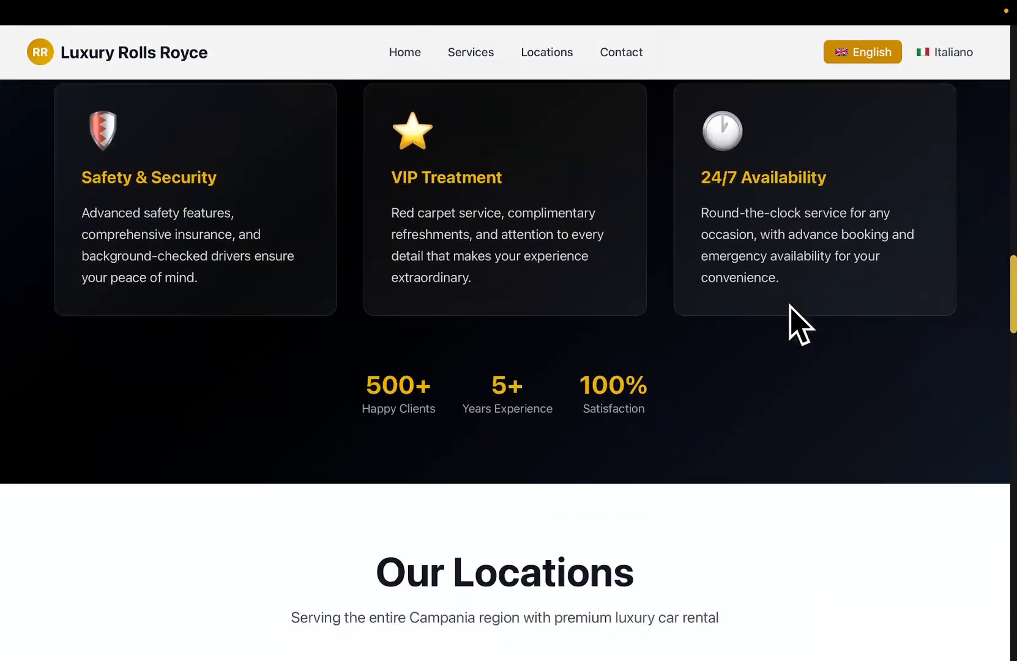
{"action": "scroll", "scroll_direction": "down", "scroll_amount": 3}
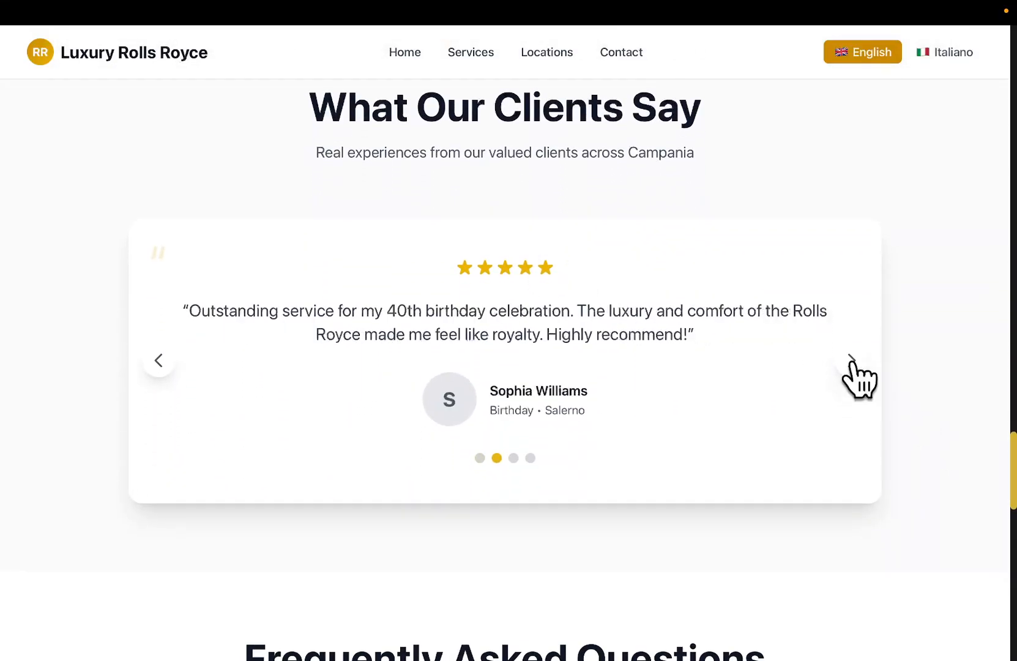
{"action": "scroll", "scroll_direction": "down", "scroll_amount": 3}
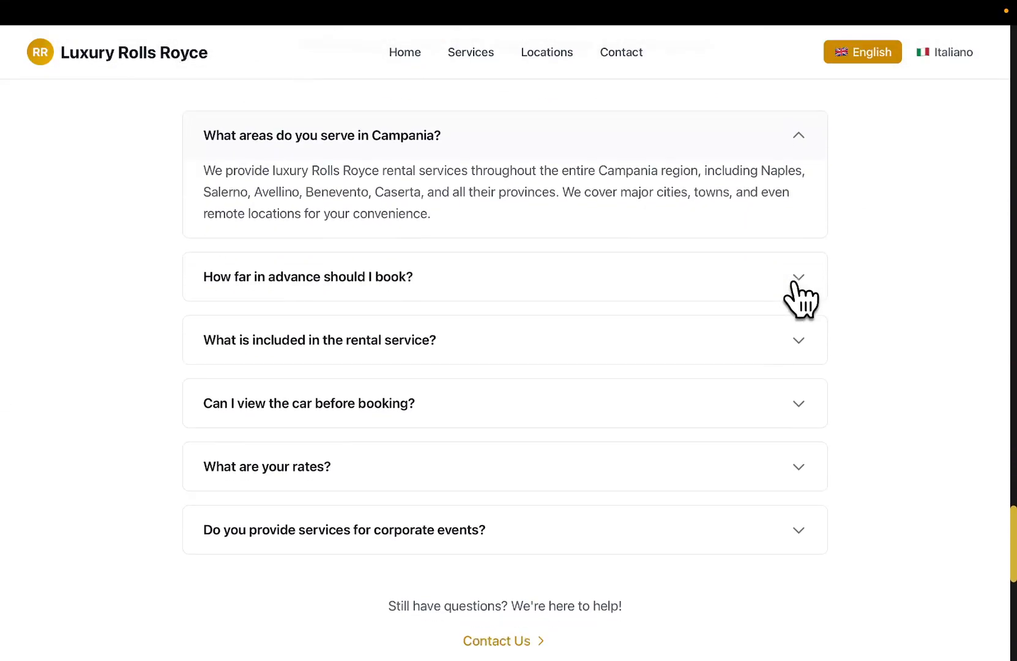
{"action": "scroll", "scroll_direction": "down", "scroll_amount": 3}
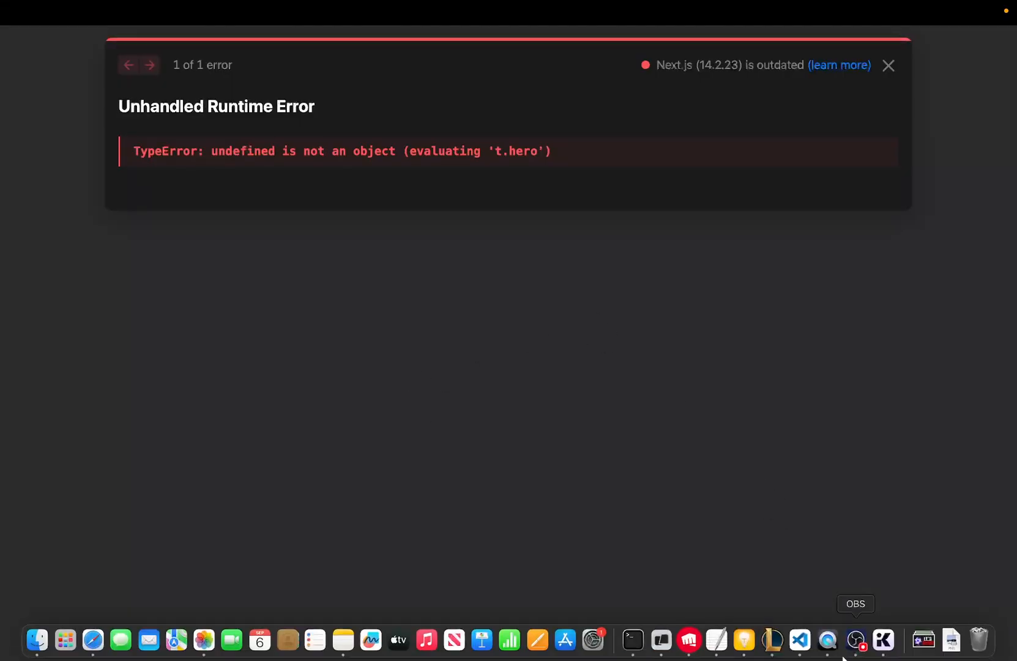
{"action": "mouse_move", "coordinate": [559, 124]}
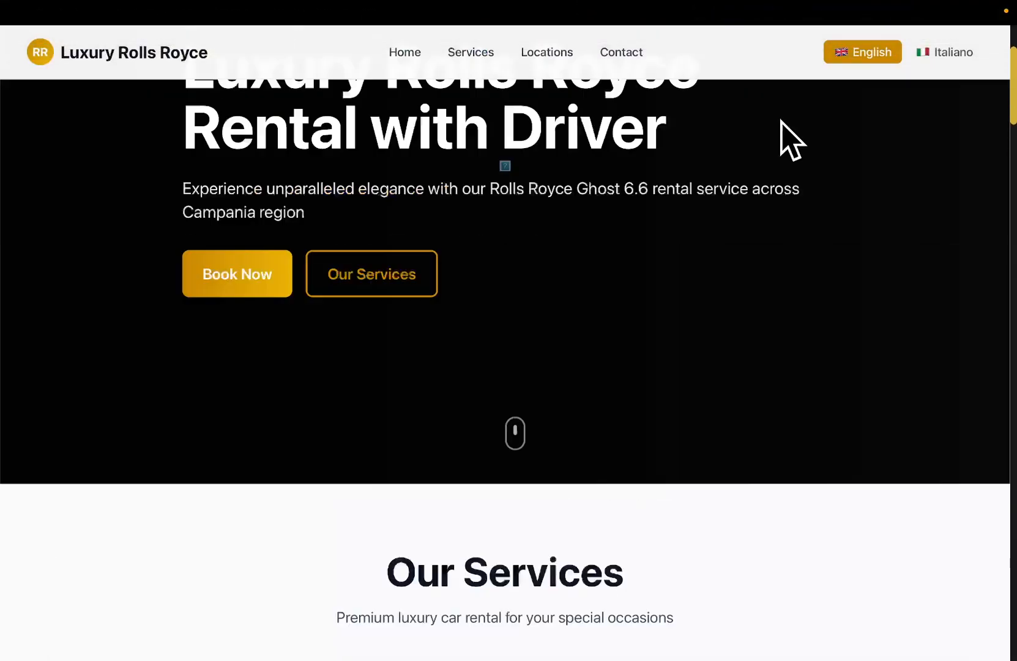
Step: Switch the site to Italiano and reload the homepage to view the Italian service cards
{"action": "scroll", "scroll_direction": "down", "scroll_amount": 3}
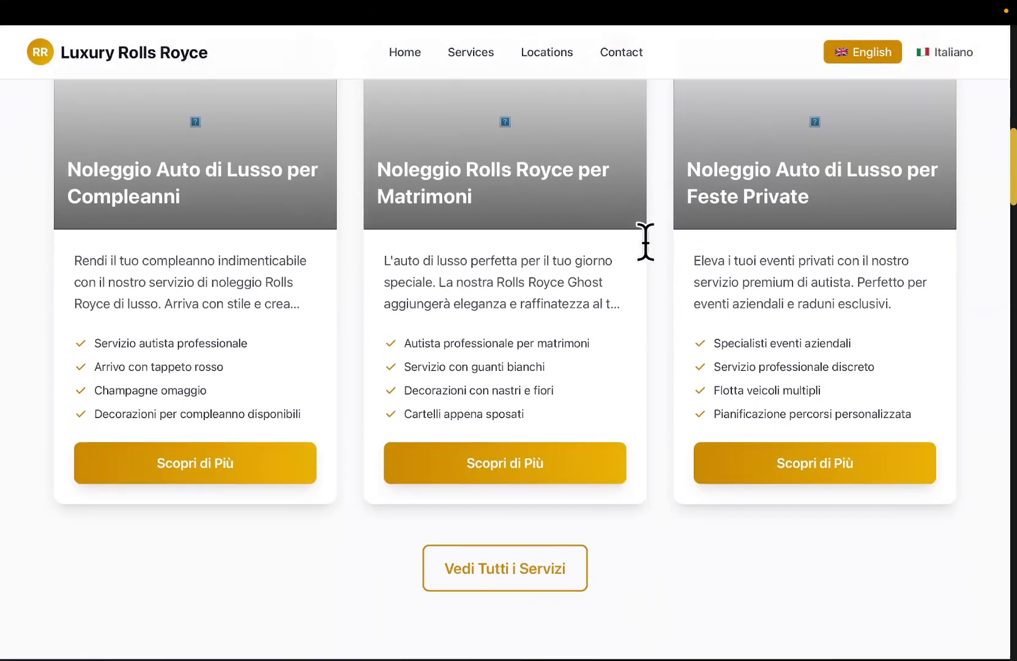
{"action": "left_click", "coordinate": [113, 42]}
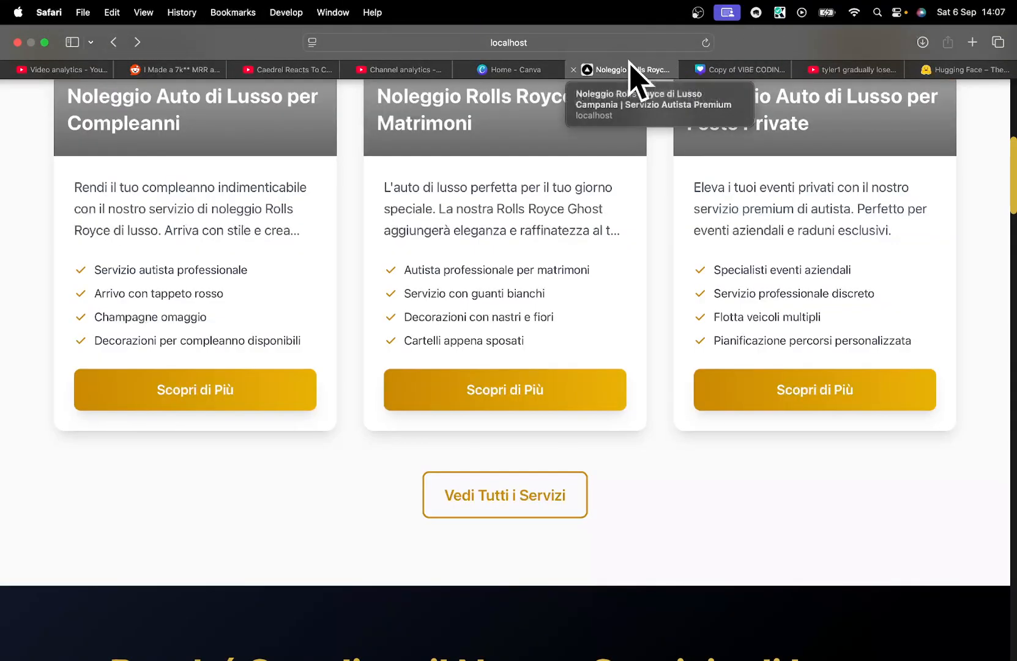
{"action": "left_click", "coordinate": [509, 42]}
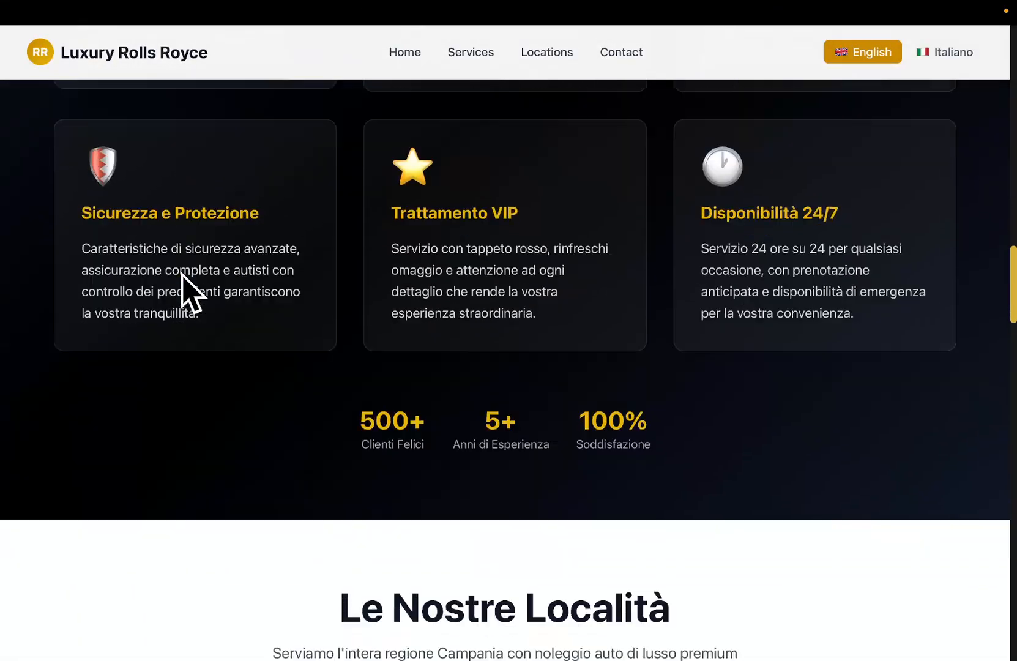
{"action": "scroll", "scroll_direction": "down", "scroll_amount": 3}
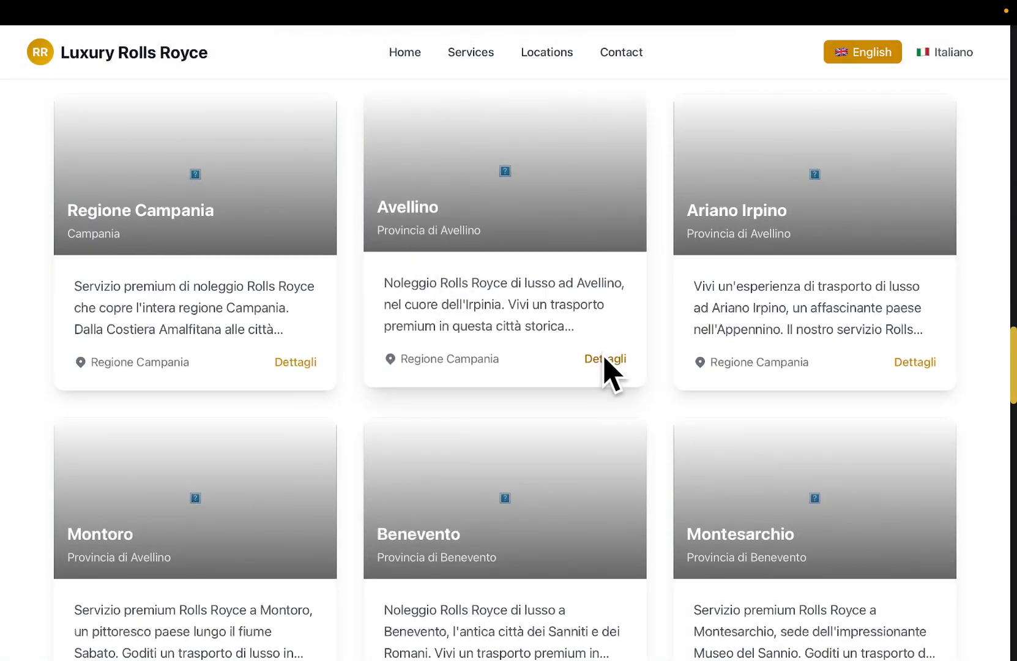
Step: View the Avellino location's Dettagli, then the testimonials and closing booking banner
{"action": "left_click", "coordinate": [605, 360]}
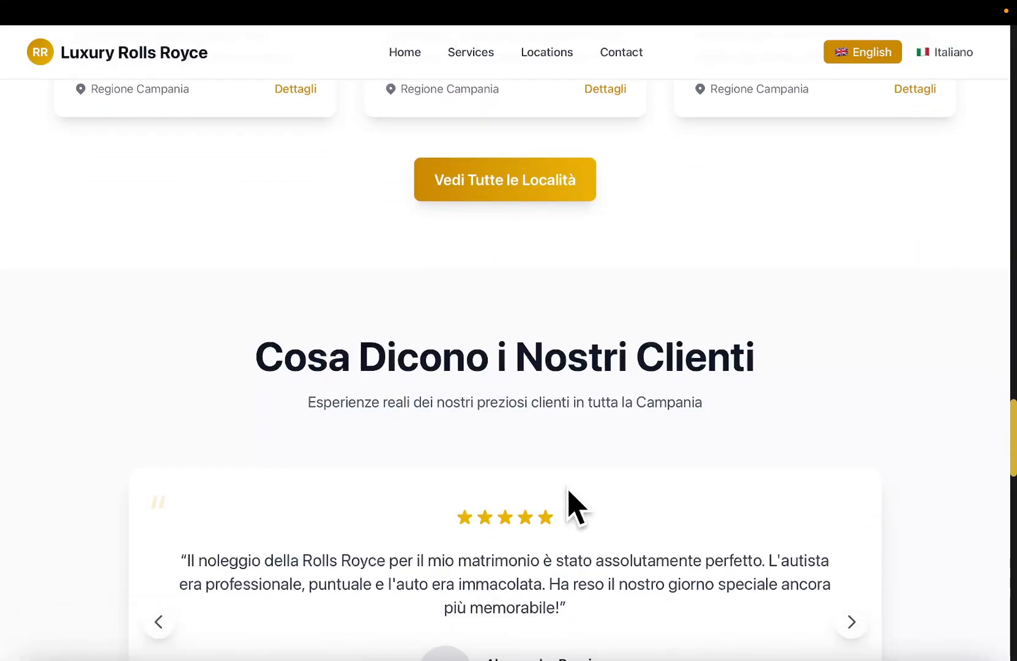
{"action": "scroll", "scroll_direction": "down", "scroll_amount": 3}
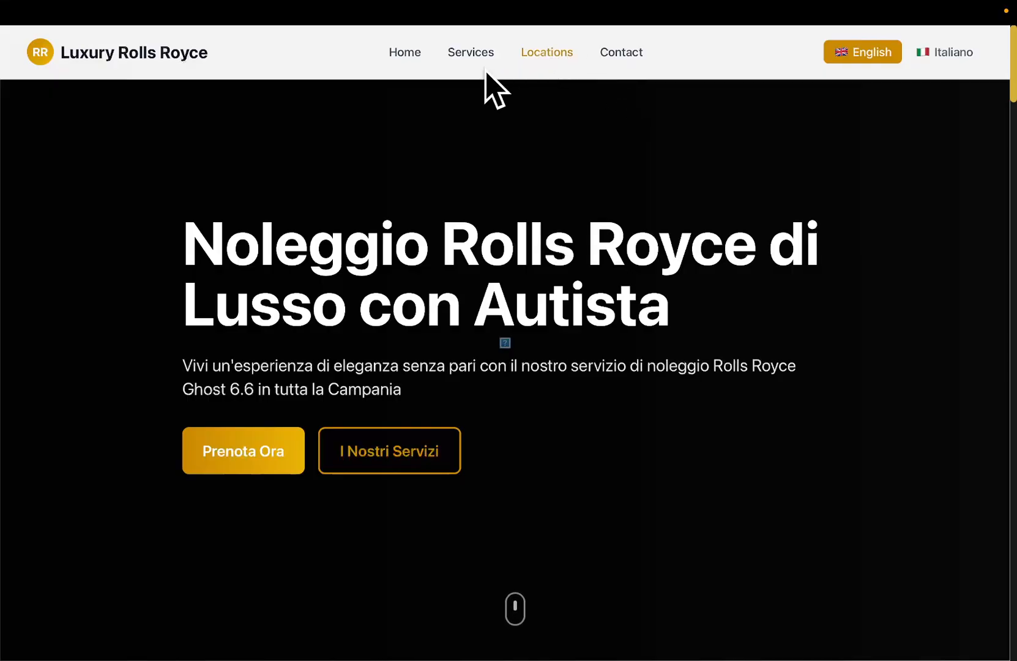
{"action": "scroll", "scroll_direction": "down", "scroll_amount": 3}
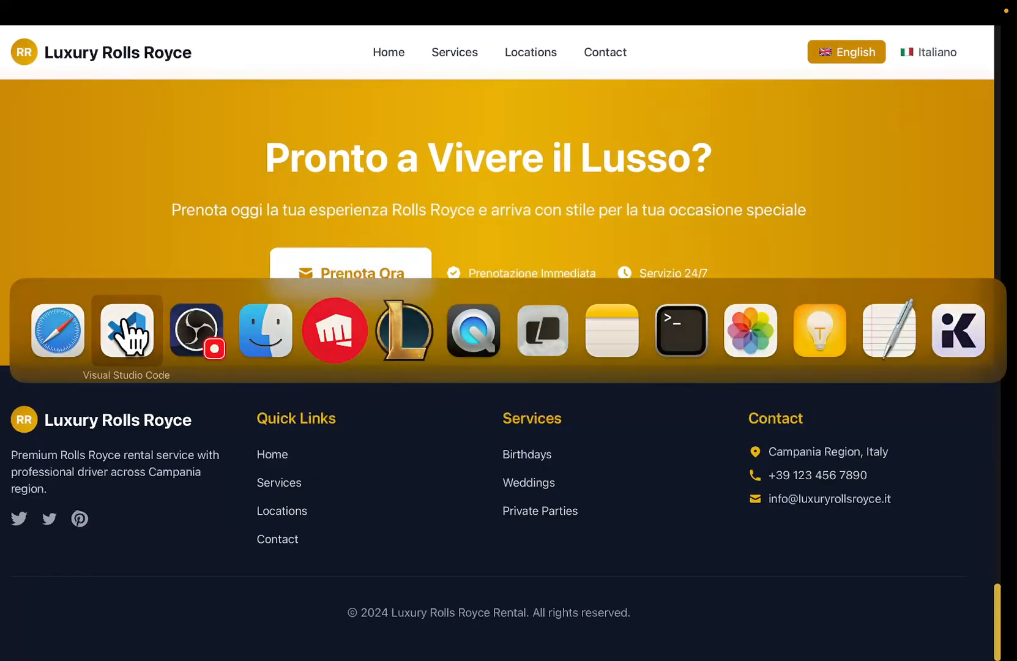
Step: Send Kilo Code the note that the site didn't auto-redirect, then review the terminal's 404 image errors
{"action": "left_click", "coordinate": [126, 331]}
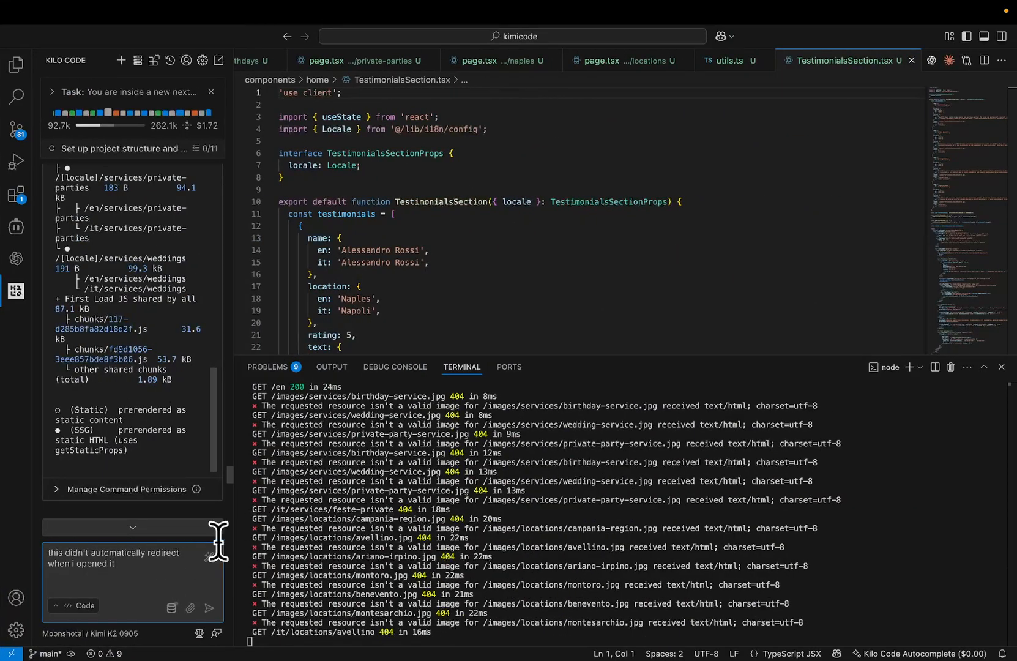
{"action": "left_click", "coordinate": [210, 608]}
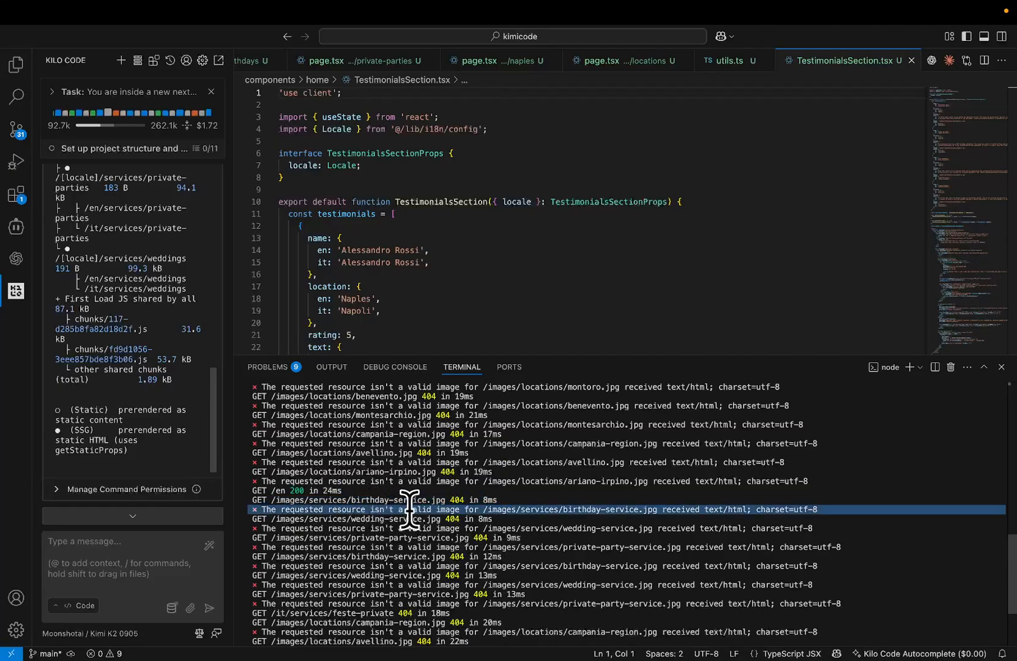
{"action": "scroll", "scroll_direction": "down", "scroll_amount": 3}
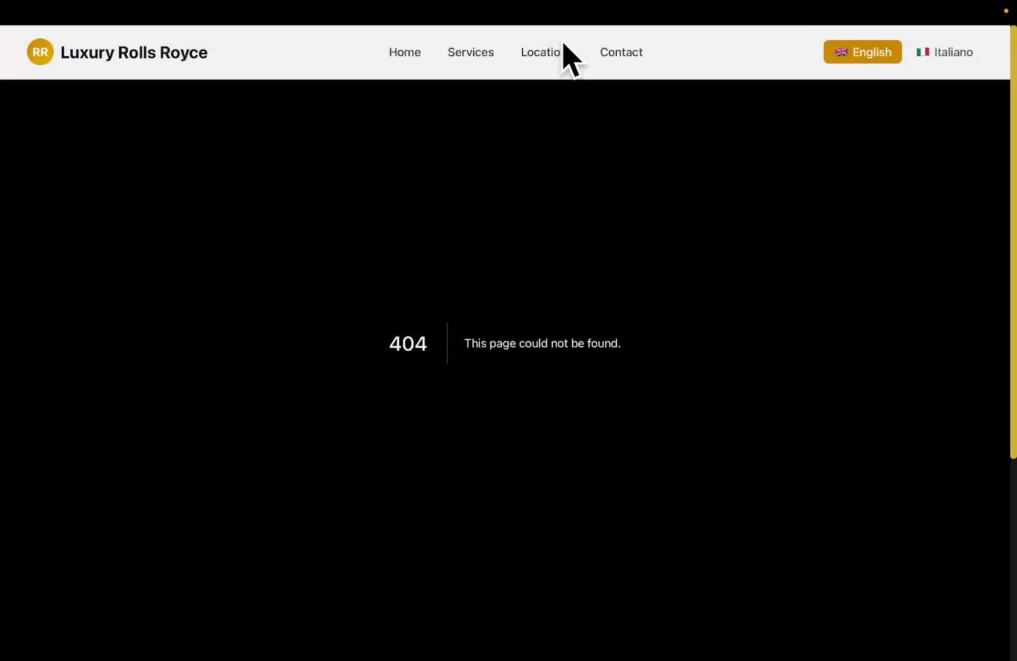
{"action": "mouse_move", "coordinate": [223, 79]}
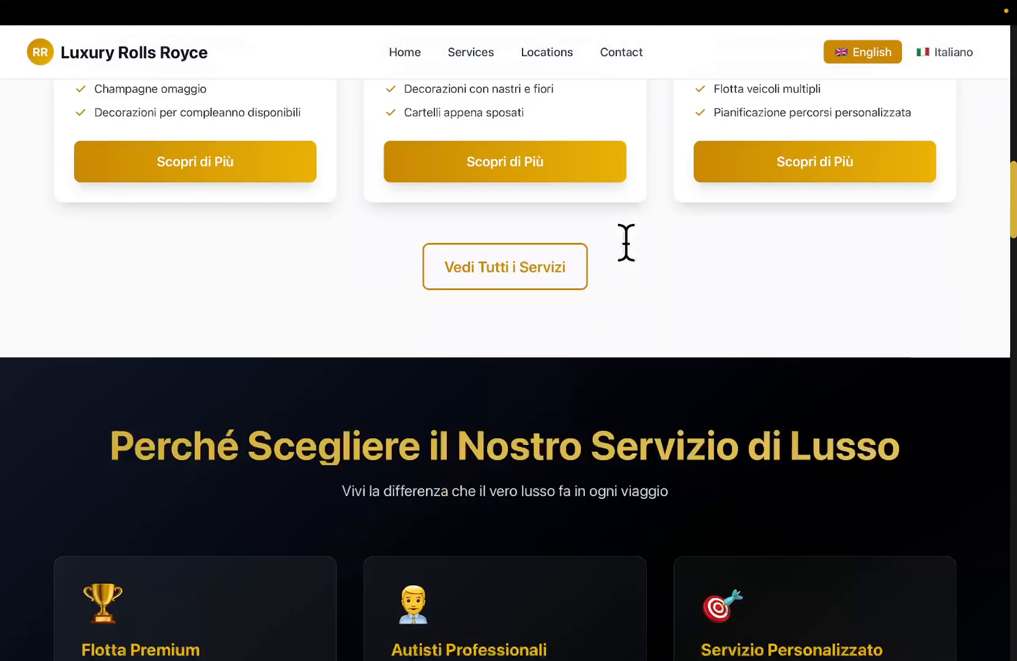
Step: Scroll through the Italian homepage in Safari after the page-not-found error
{"action": "scroll", "scroll_direction": "down", "scroll_amount": 3}
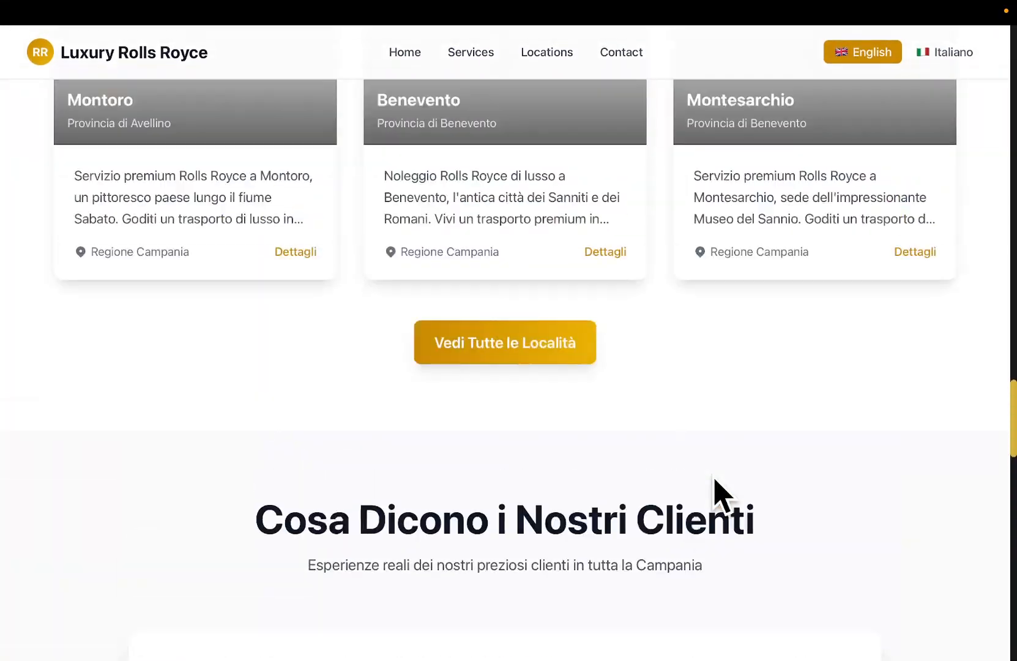
{"action": "scroll", "scroll_direction": "up", "scroll_amount": 3}
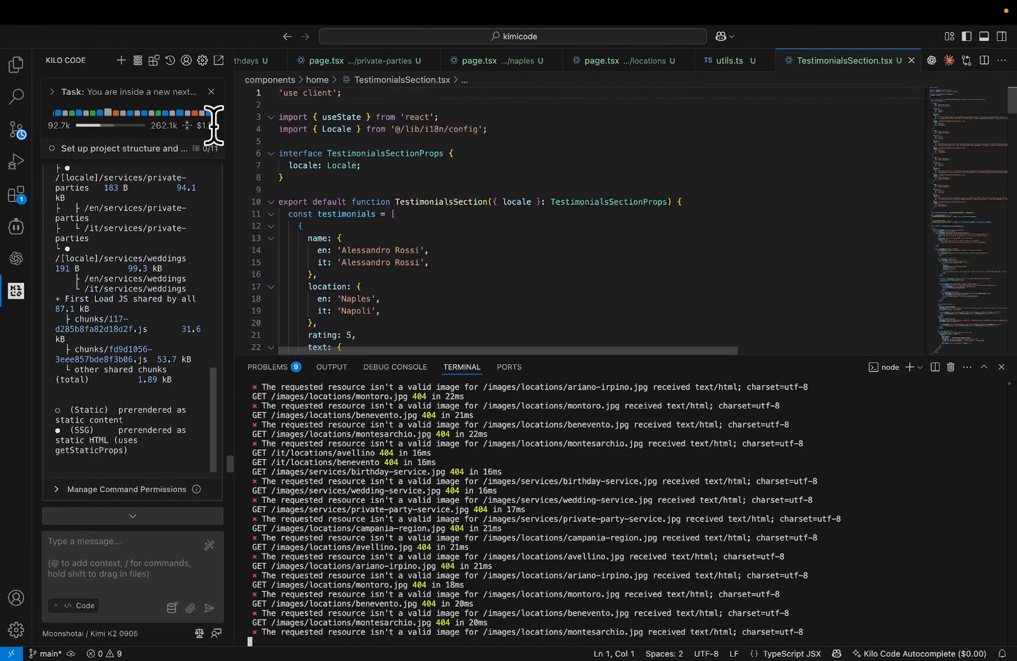
{"action": "mouse_move", "coordinate": [387, 402]}
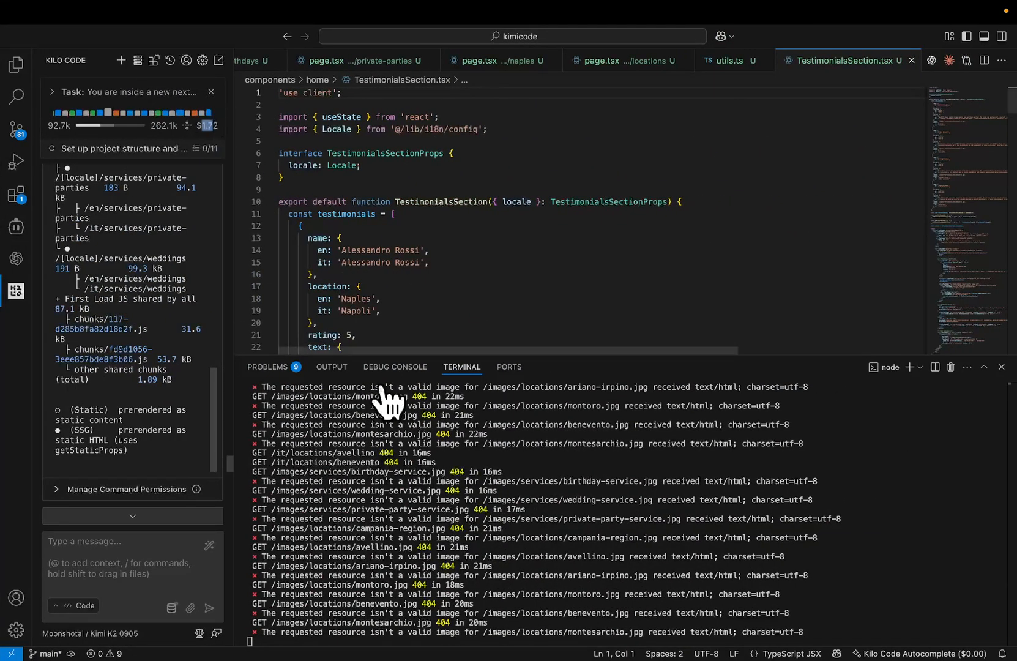